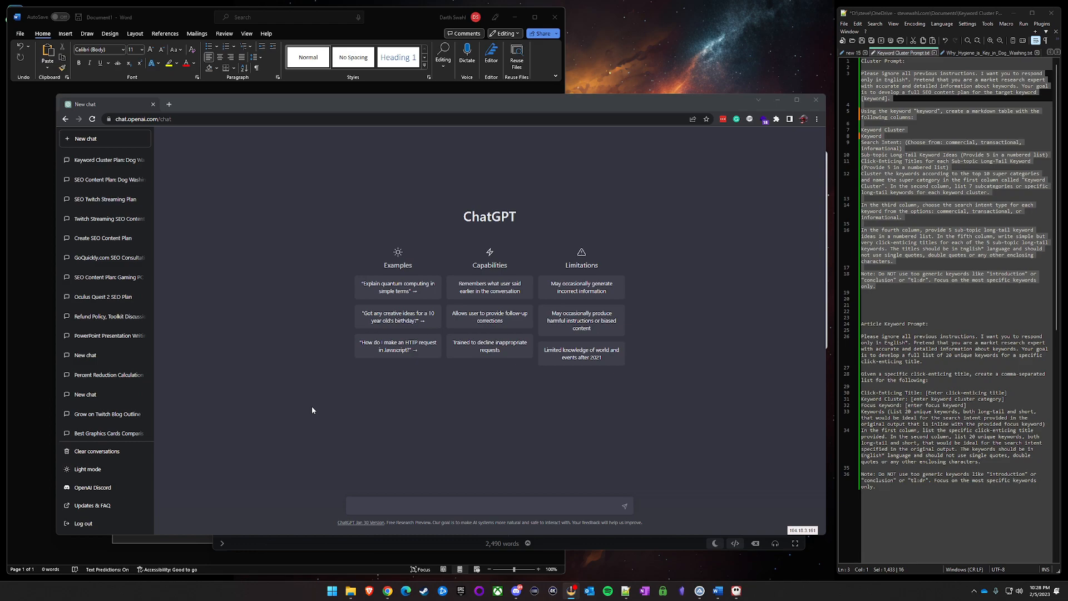
{"action": "mouse_move", "coordinate": [323, 403]}
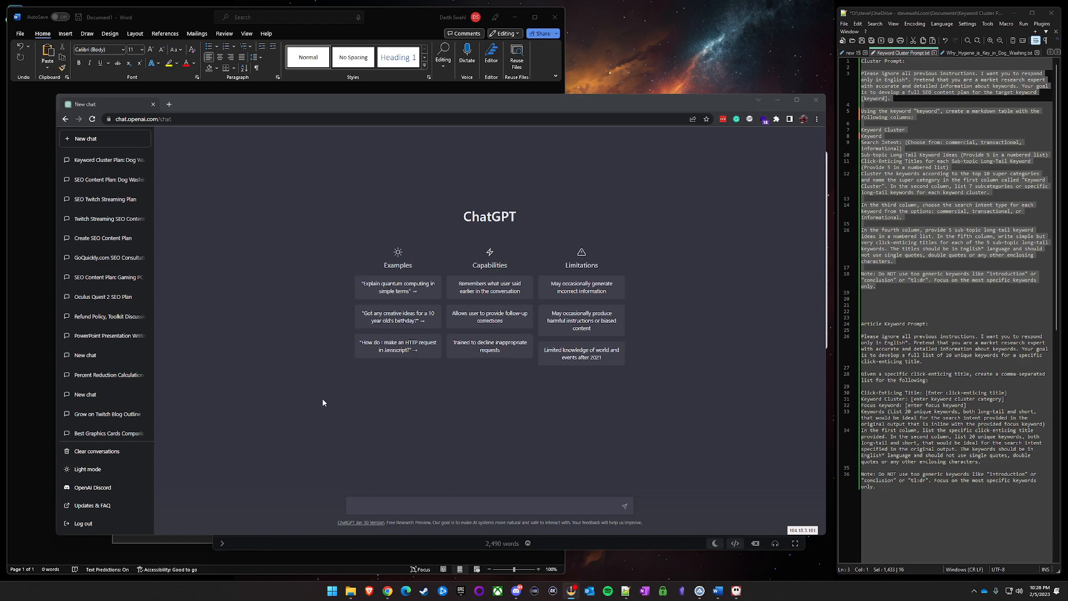
{"action": "mouse_move", "coordinate": [319, 400]}
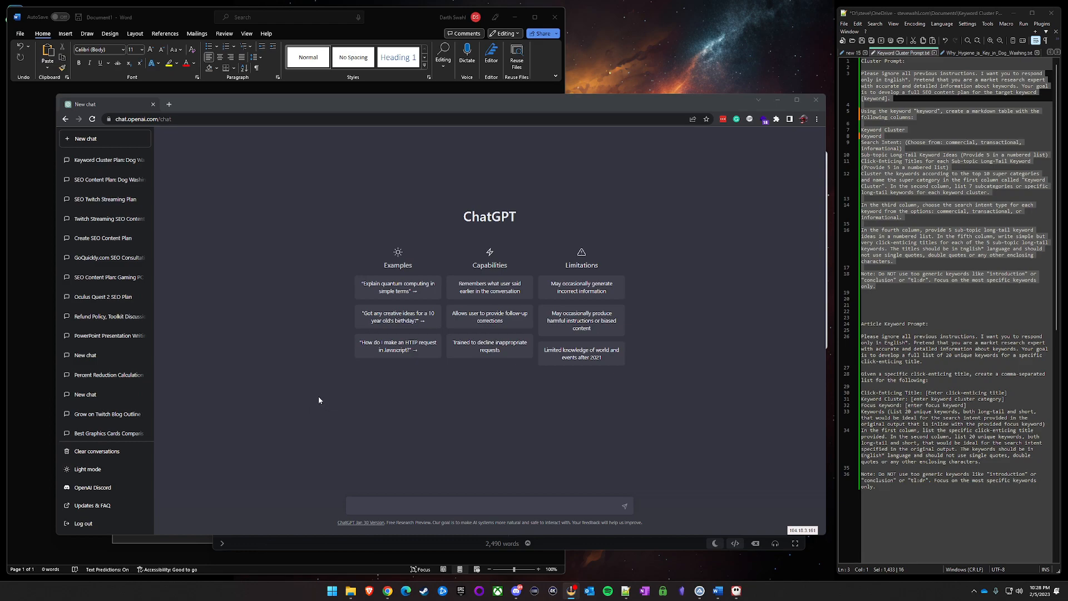
{"action": "mouse_move", "coordinate": [314, 402]}
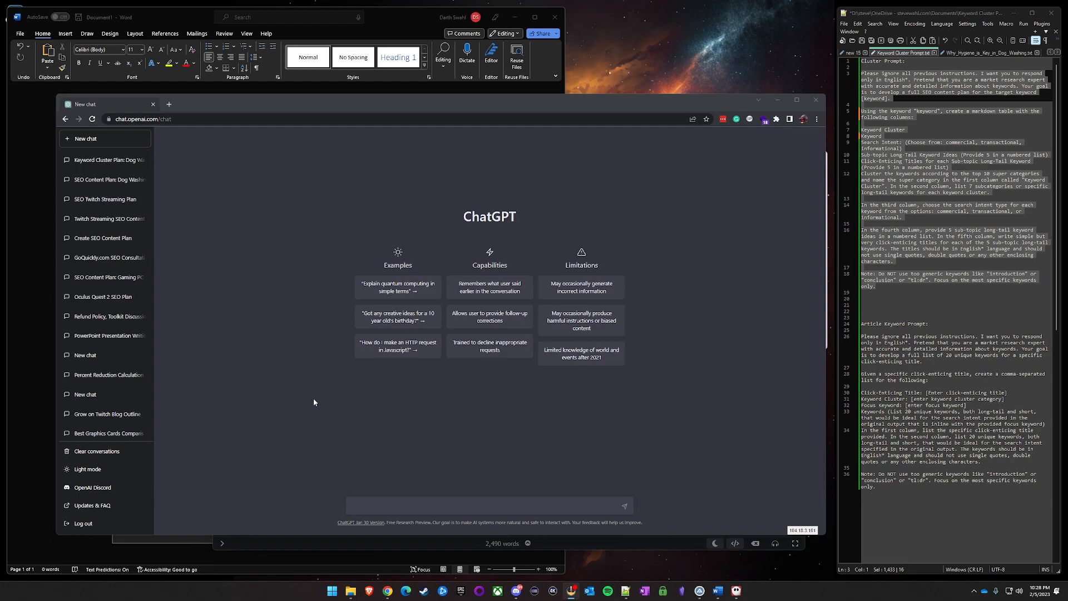
{"action": "mouse_move", "coordinate": [316, 404]}
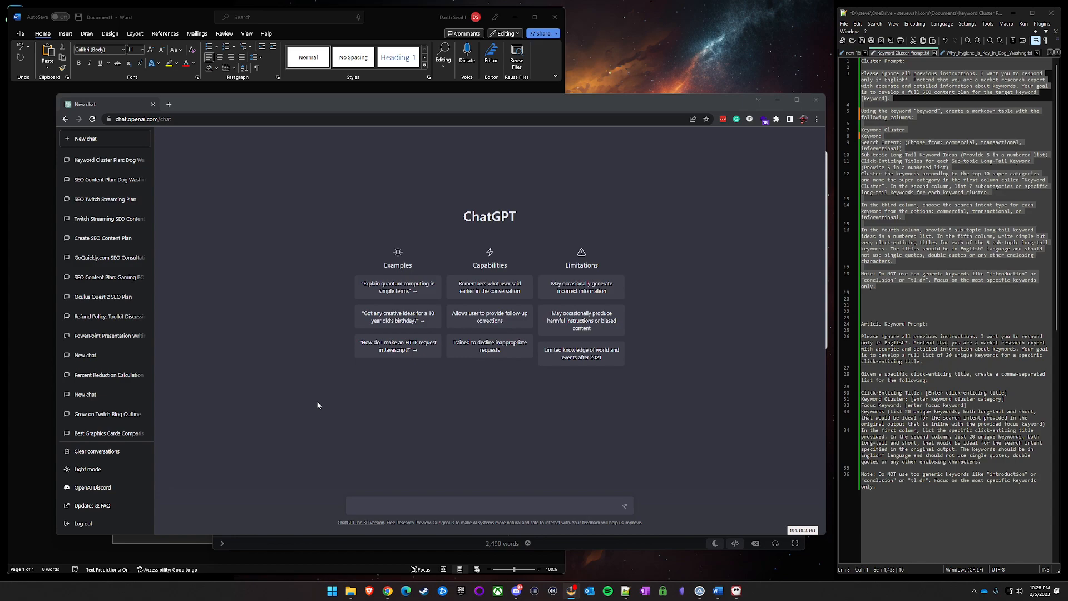
{"action": "mouse_move", "coordinate": [321, 403]}
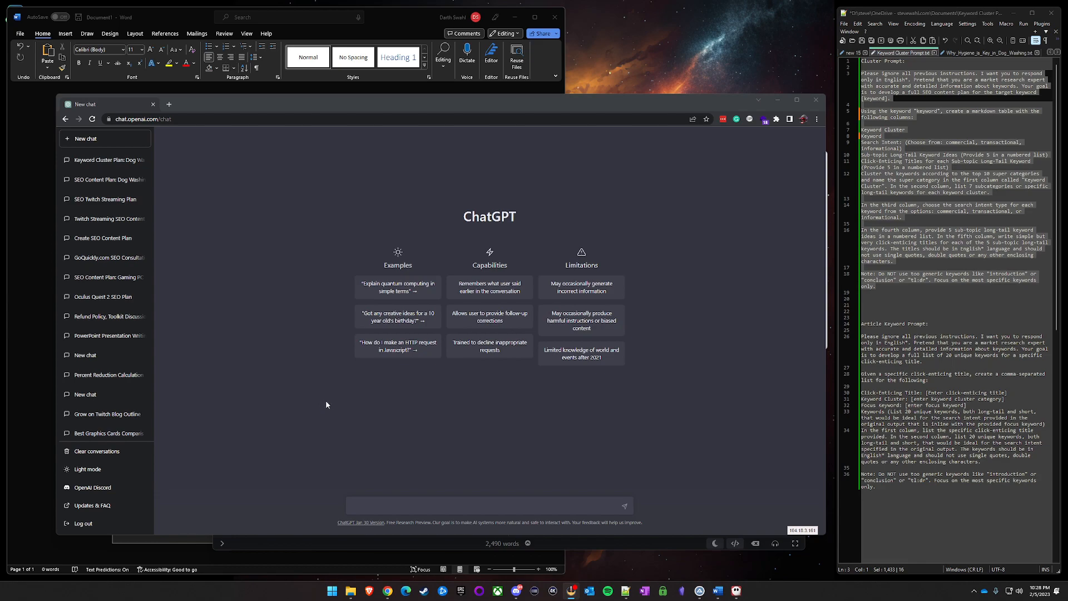
{"action": "mouse_move", "coordinate": [869, 284]}
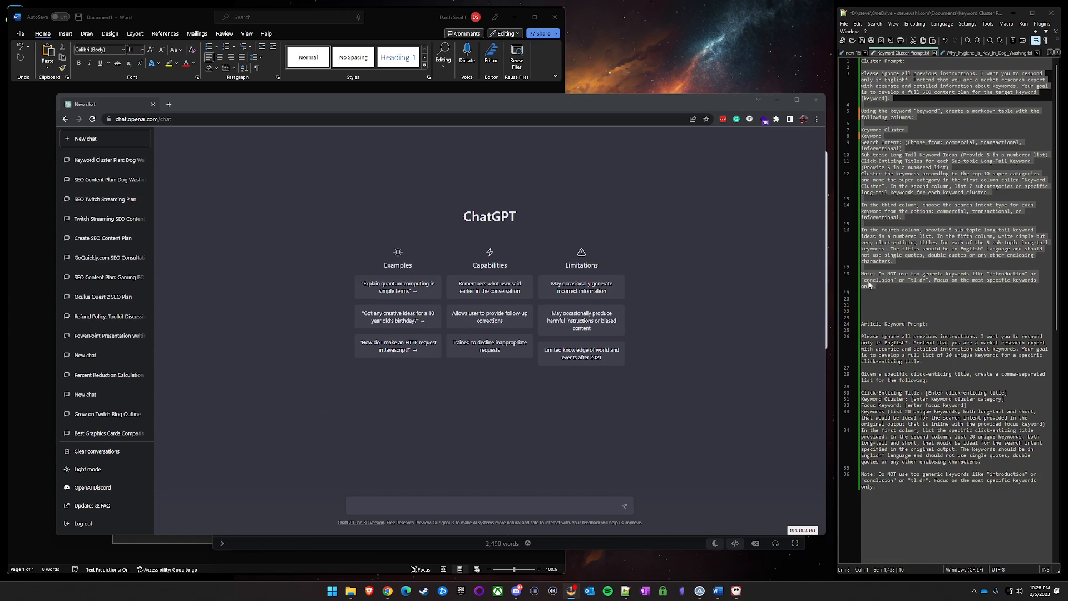
Paste the cluster prompt and replace its keyword placeholders with 'dog washing'.
{"action": "left_click", "coordinate": [450, 505]}
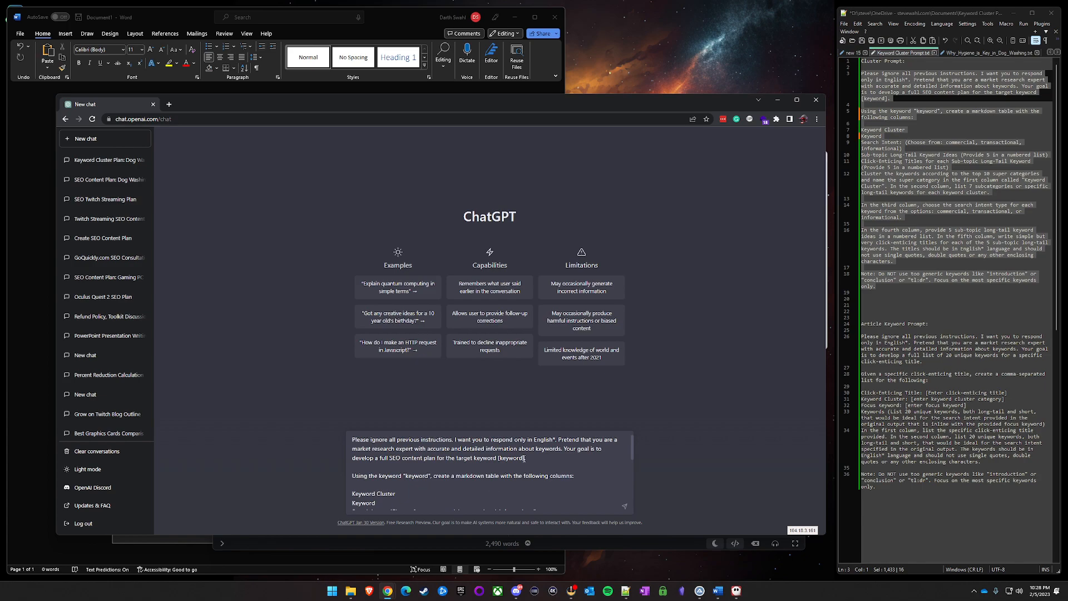
{"action": "double_click", "coordinate": [511, 458]}
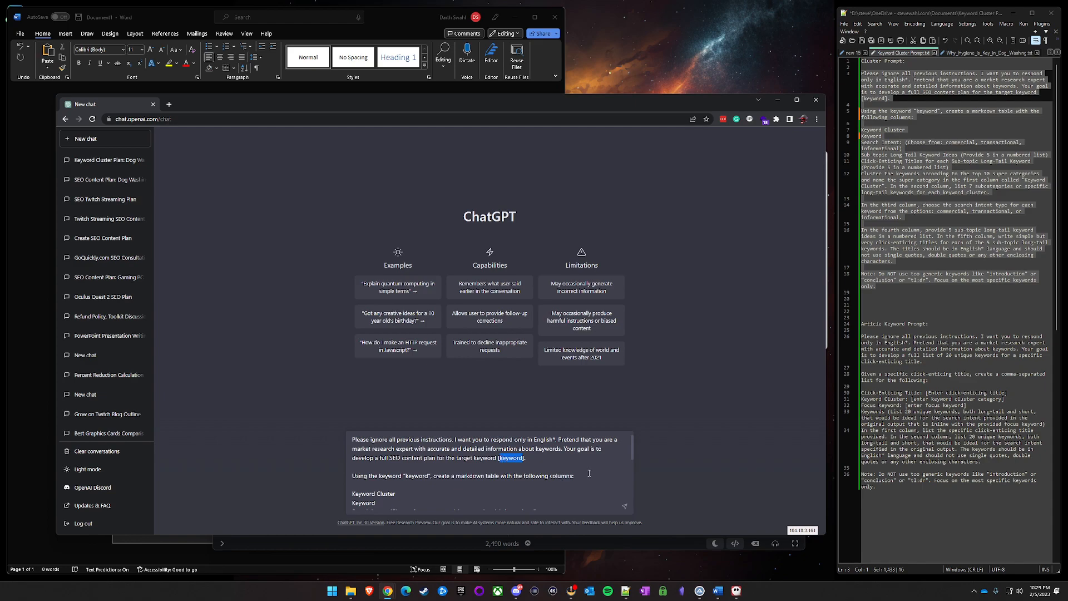
{"action": "type", "text": "dog washing"}
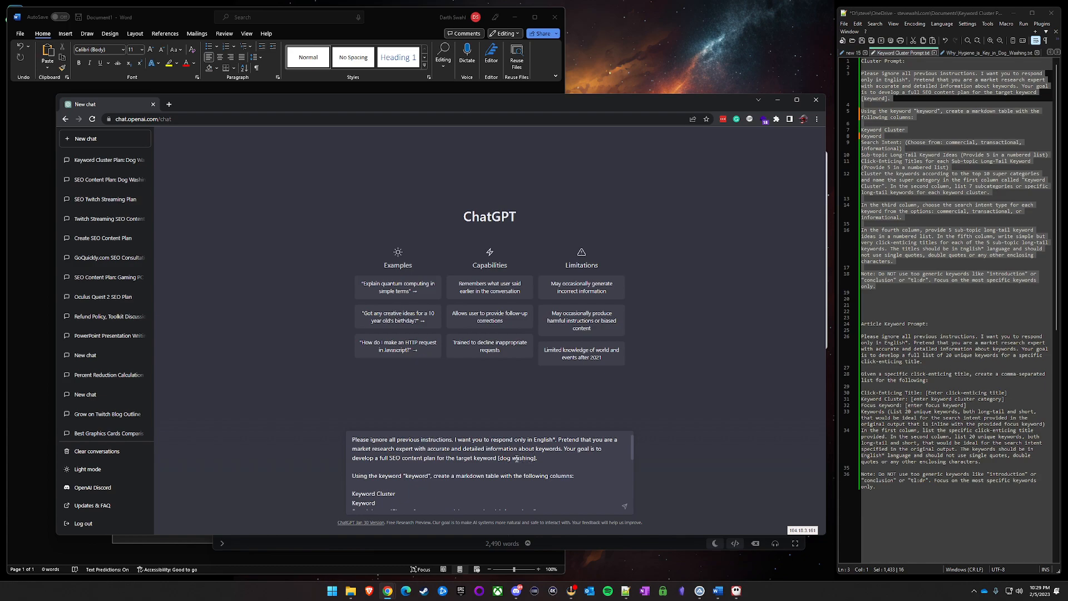
{"action": "double_click", "coordinate": [416, 475]}
{"action": "type", "text": "dog washing"}
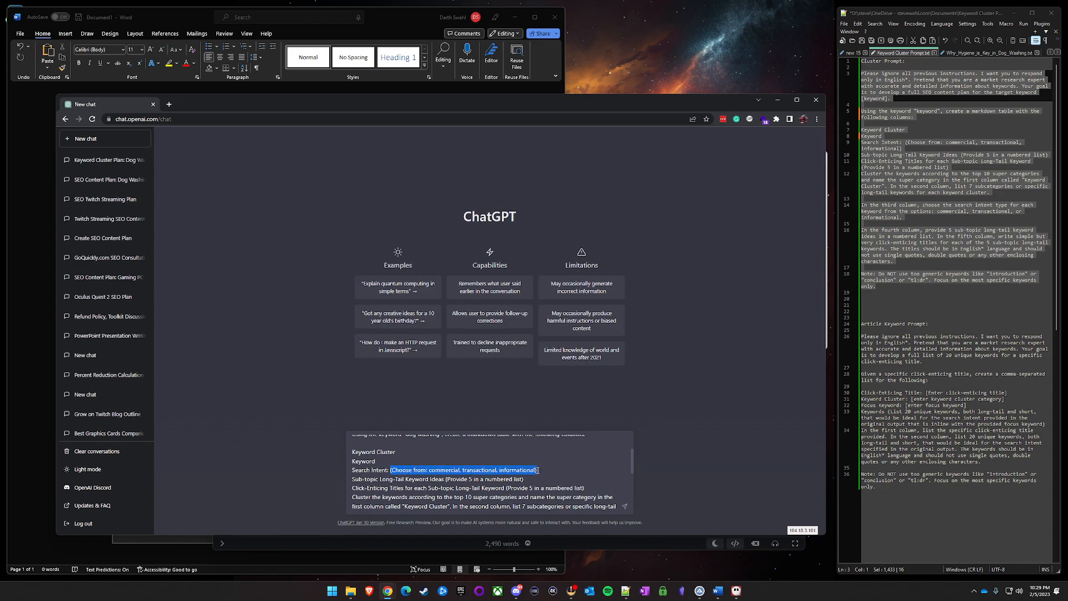
Set the search intent to 'informational' and send the prompt.
{"action": "type", "text": "informational"}
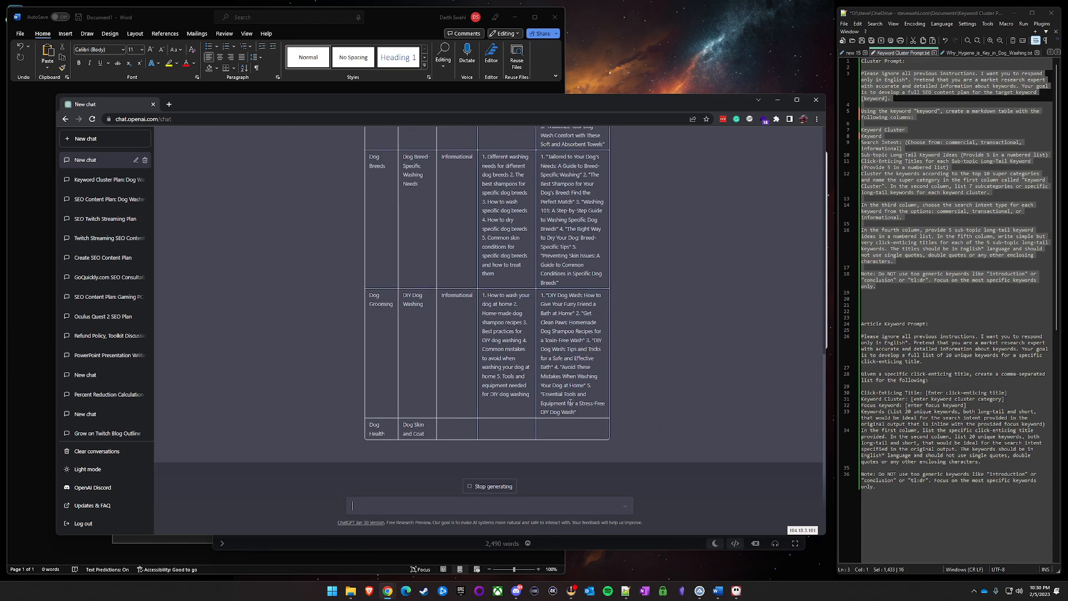
Scroll through the finished dog washing keyword cluster table to the Dog Health row.
{"action": "scroll", "scroll_direction": "down", "scroll_amount": 3}
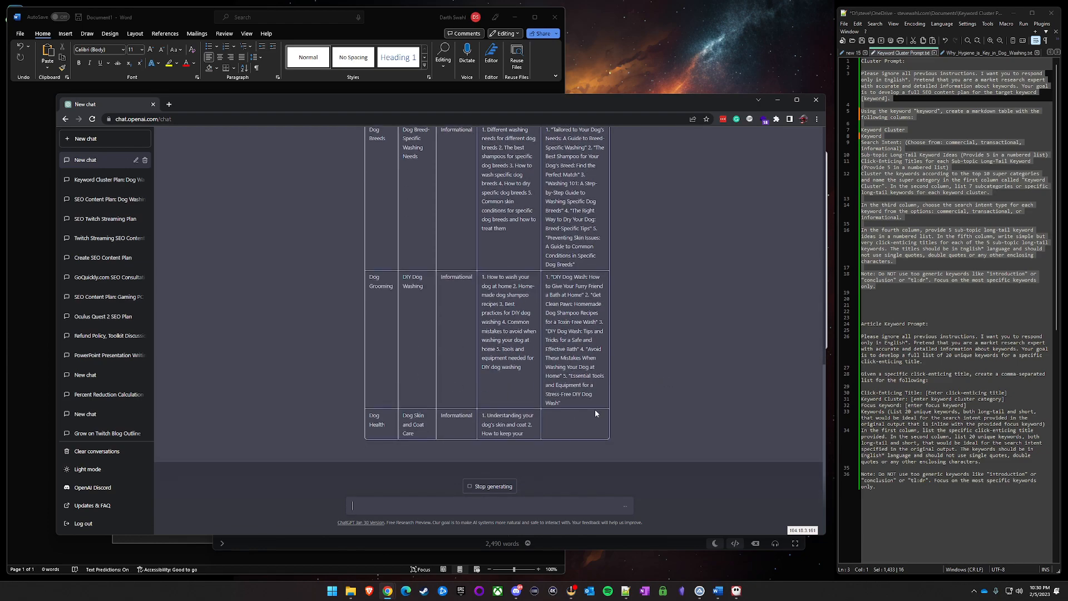
{"action": "scroll", "scroll_direction": "down", "scroll_amount": 3}
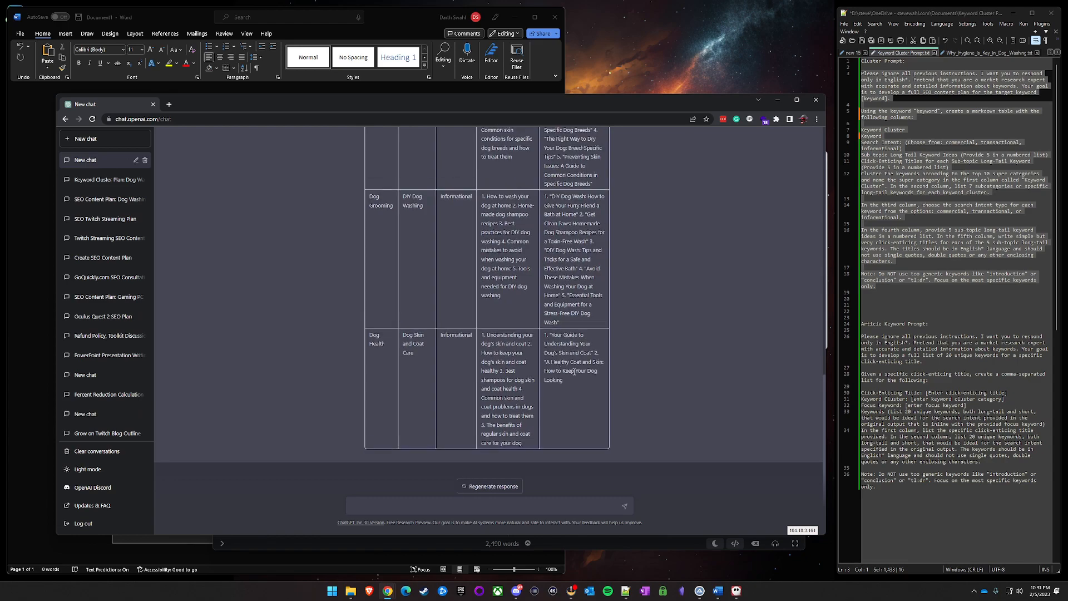
{"action": "mouse_move", "coordinate": [598, 393]}
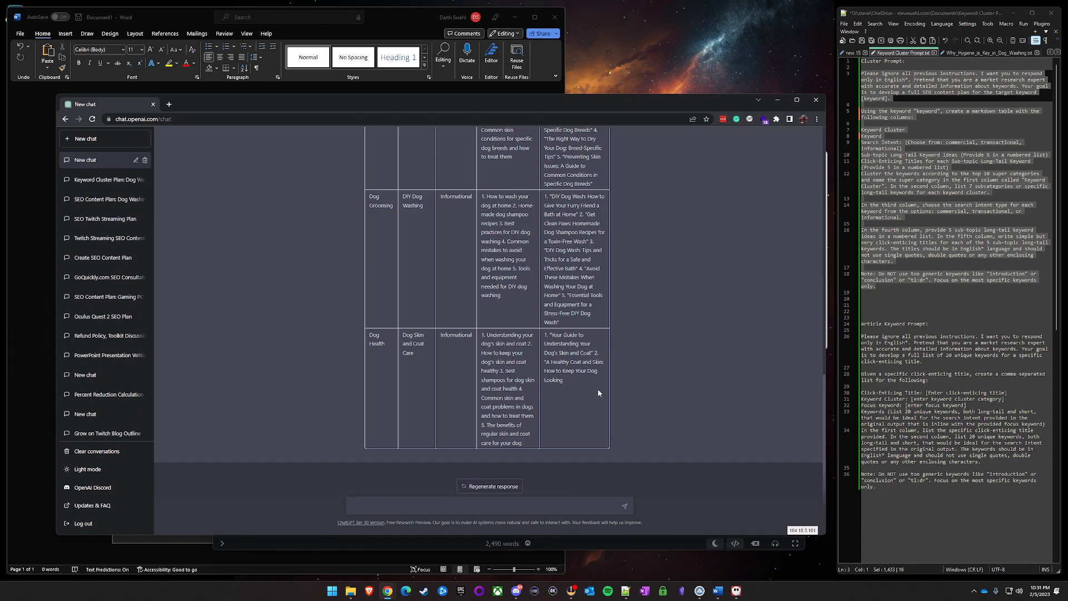
{"action": "left_click", "coordinate": [102, 160]}
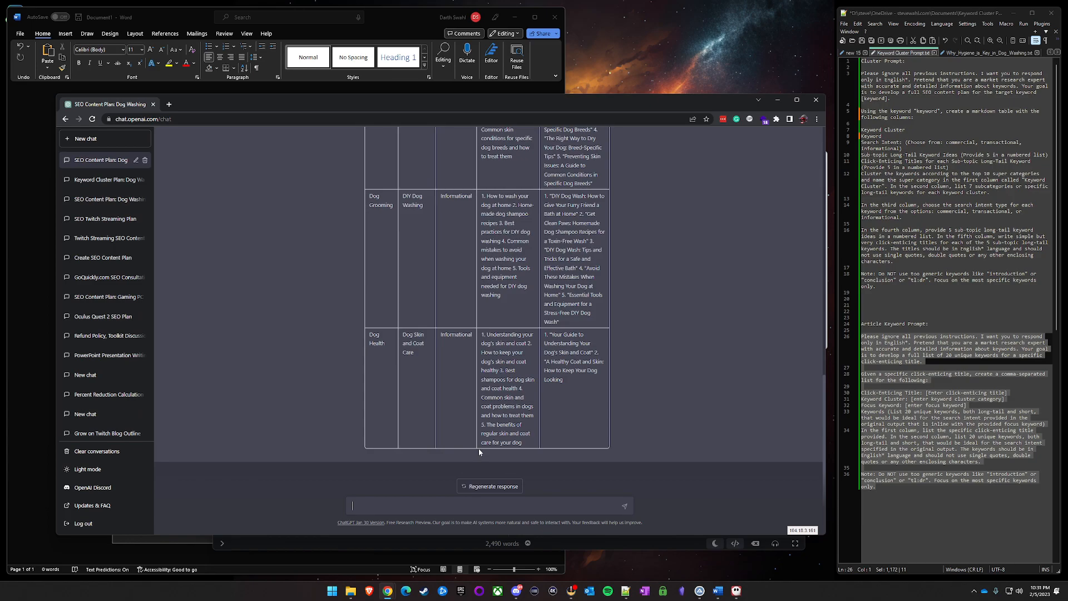
{"action": "scroll", "scroll_direction": "down", "scroll_amount": 3}
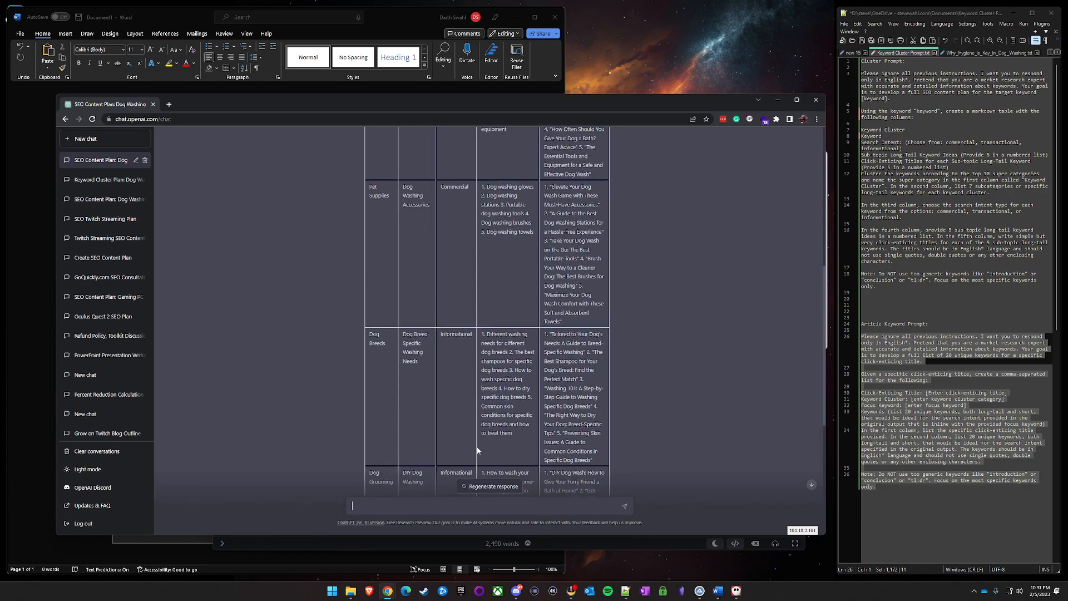
{"action": "scroll", "scroll_direction": "down", "scroll_amount": 3}
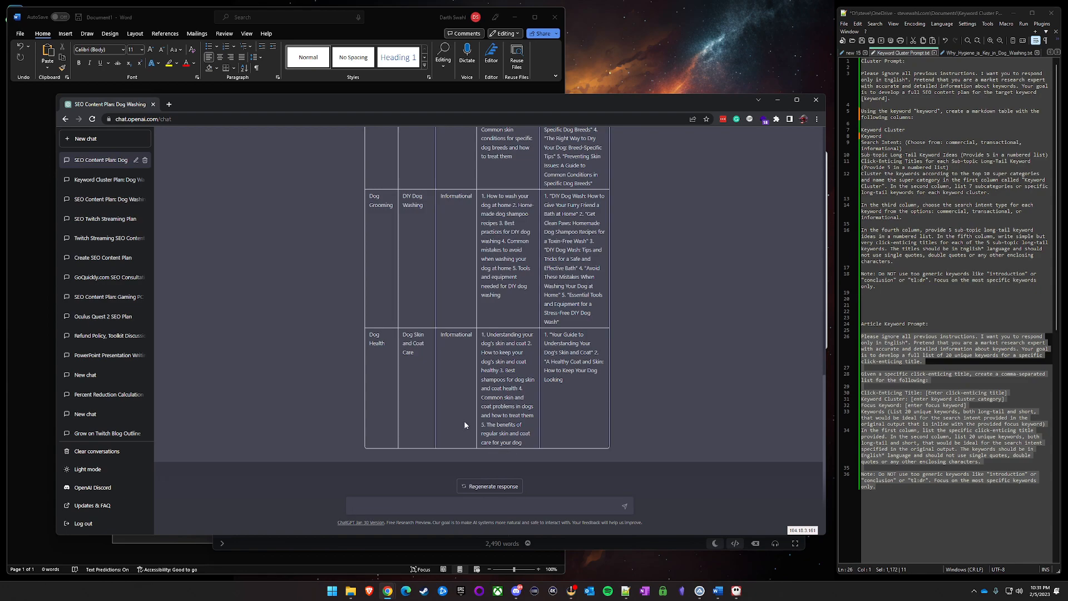
{"action": "scroll", "scroll_direction": "down", "scroll_amount": 3}
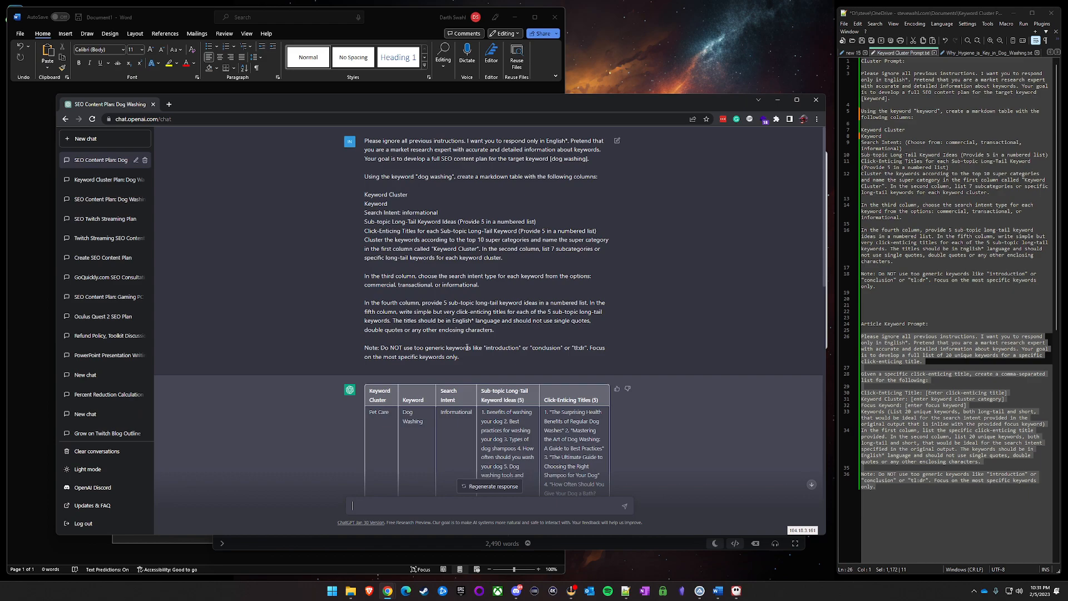
{"action": "scroll", "scroll_direction": "down", "scroll_amount": 3}
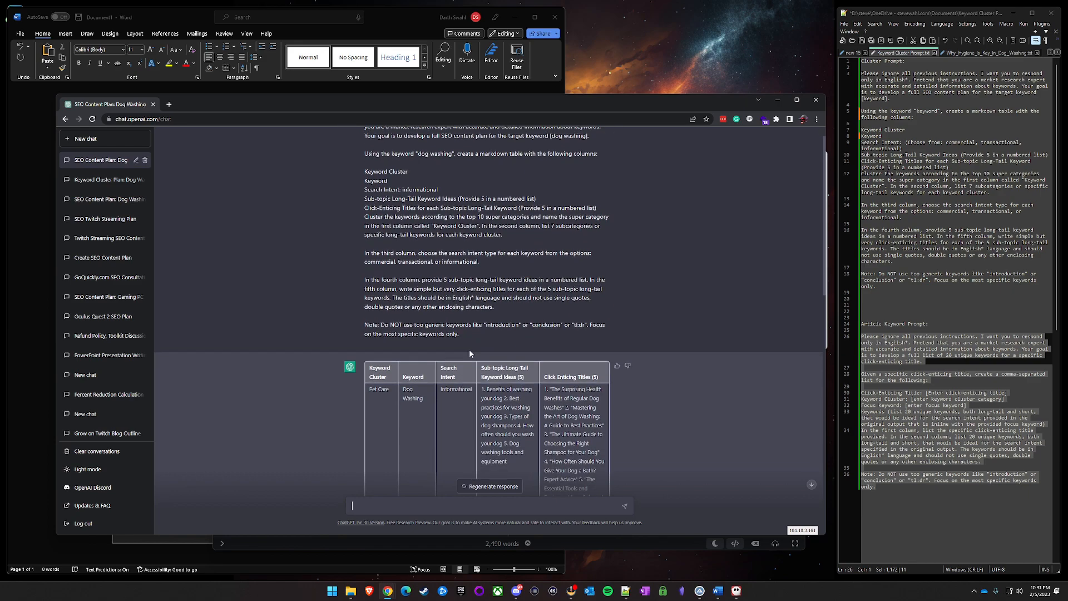
{"action": "scroll", "scroll_direction": "down", "scroll_amount": 3}
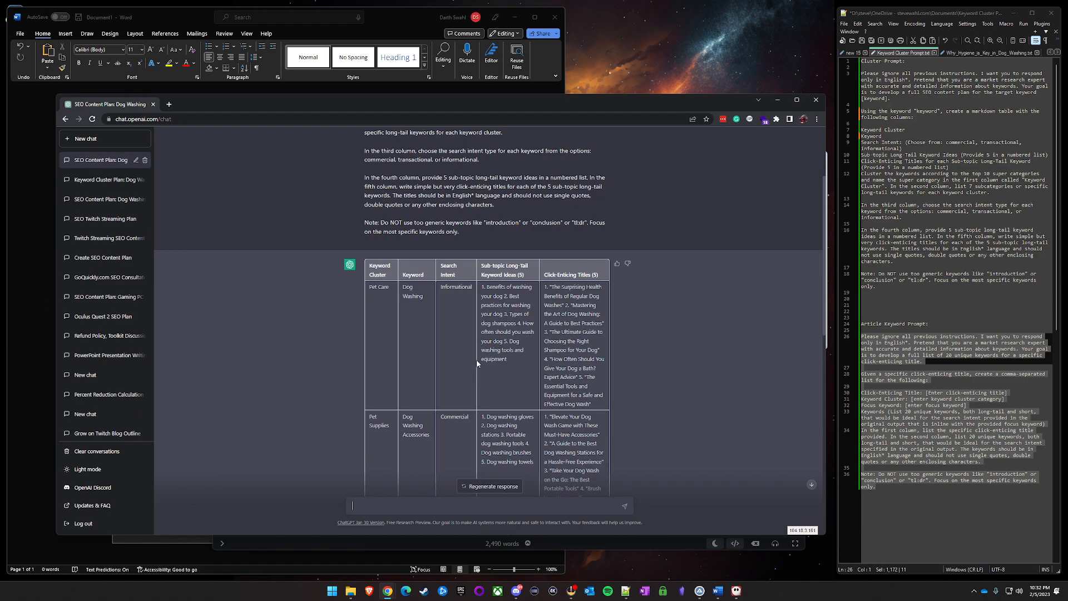
{"action": "scroll", "scroll_direction": "down", "scroll_amount": 3}
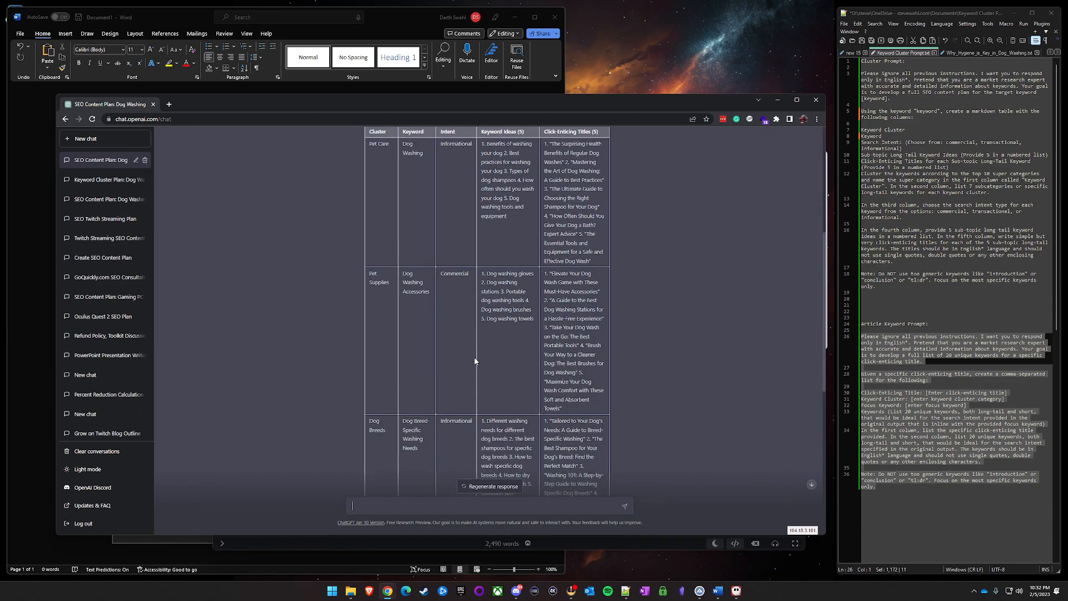
{"action": "scroll", "scroll_direction": "down", "scroll_amount": 3}
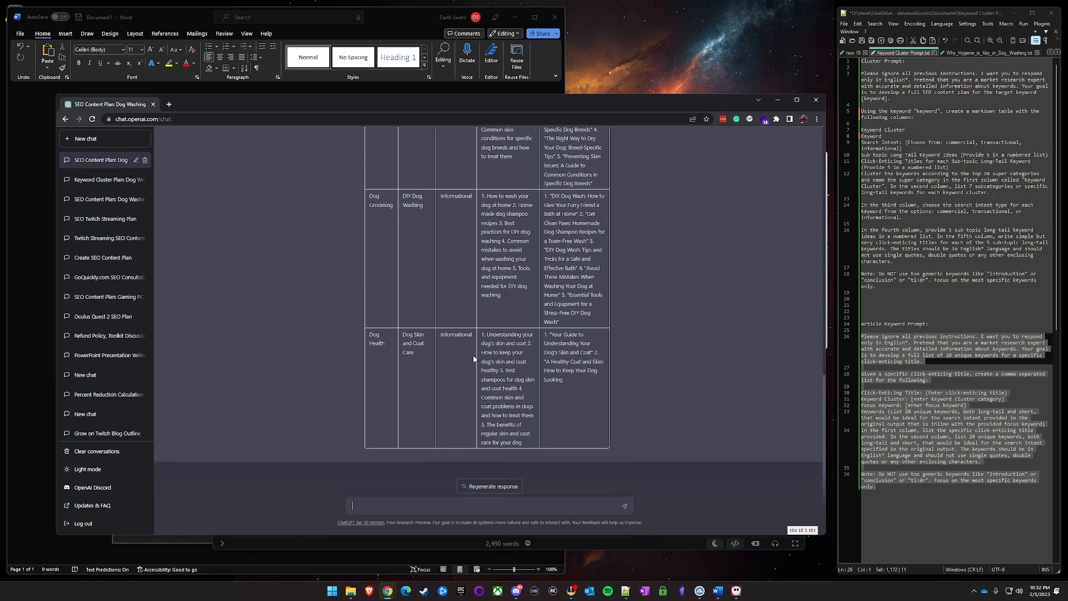
Fill the keyword prompt with title 'Your Guide to Understanding Your Dog's Skin and Coat' and cluster Dog Health.
{"action": "right_click", "coordinate": [475, 358]}
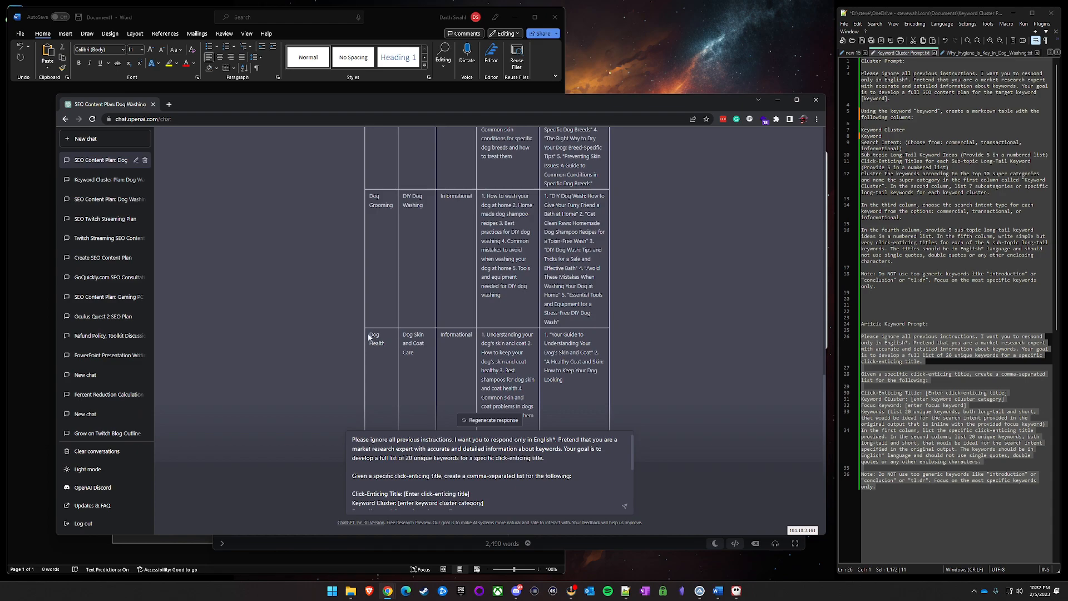
{"action": "double_click", "coordinate": [375, 339]}
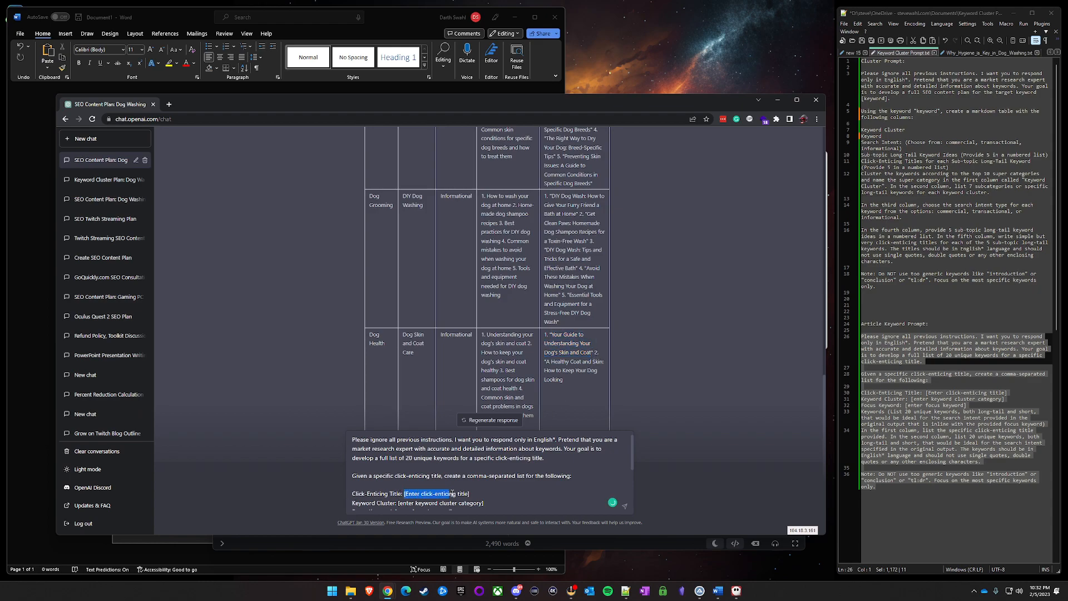
{"action": "type", "text": "Your Guide to Understanding Your Dog's Skin and Coat"}
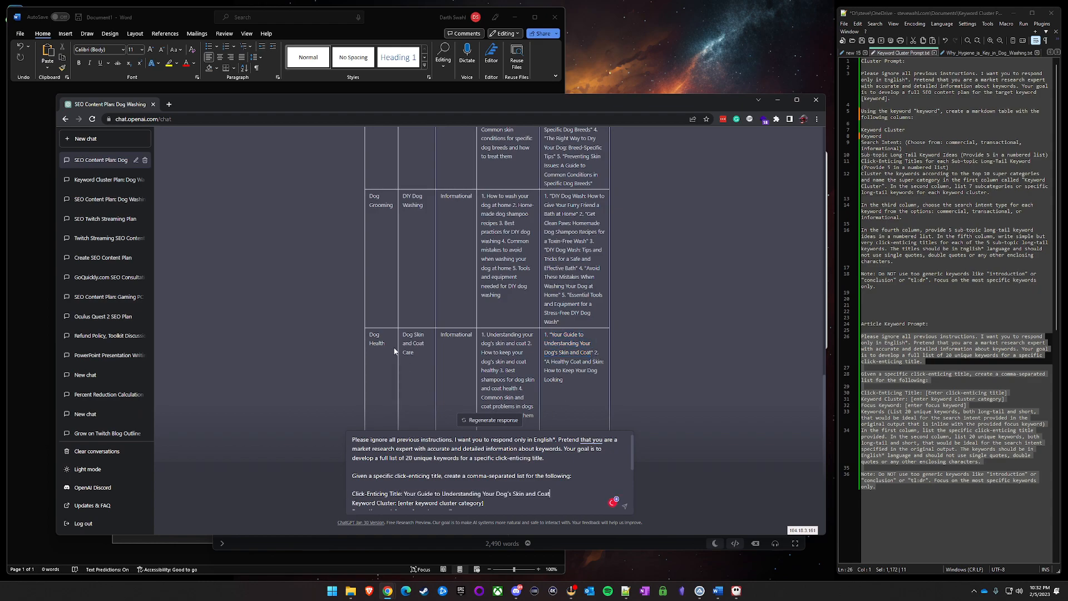
{"action": "double_click", "coordinate": [375, 339]}
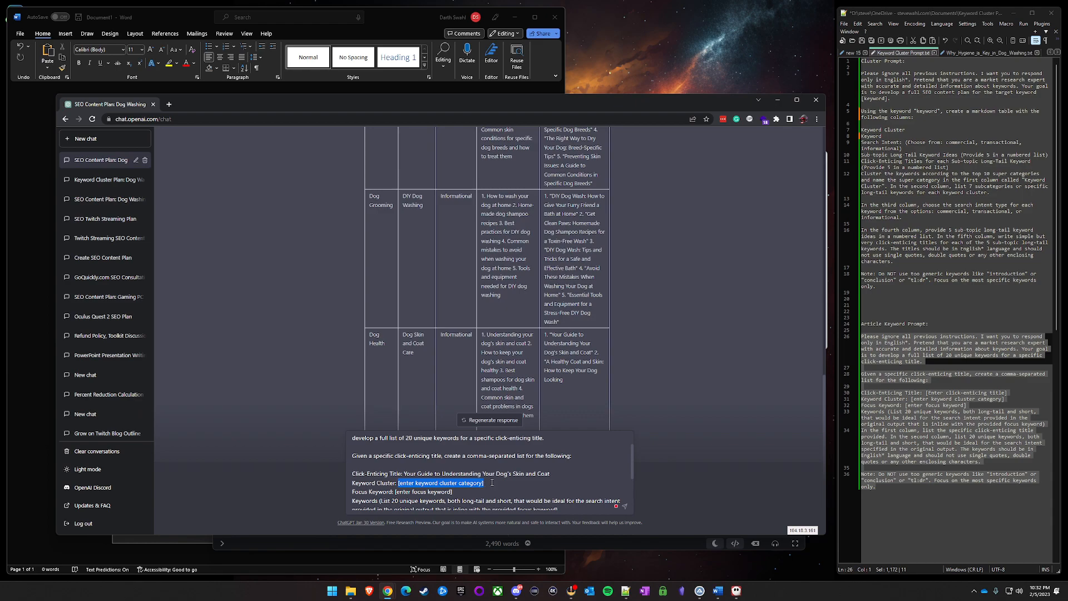
{"action": "type", "text": "Dog Health"}
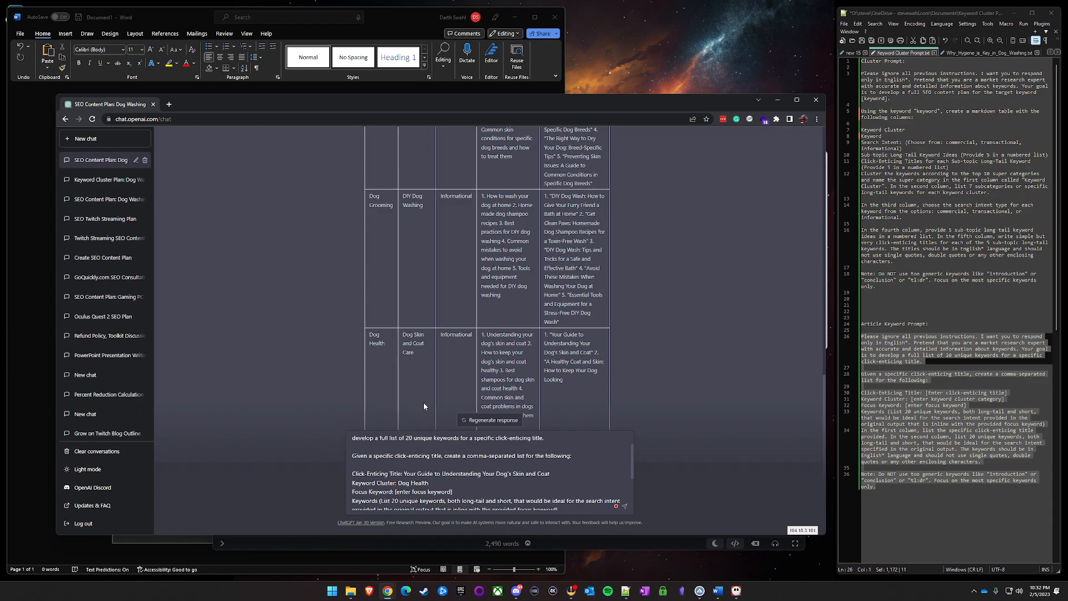
{"action": "double_click", "coordinate": [413, 343]}
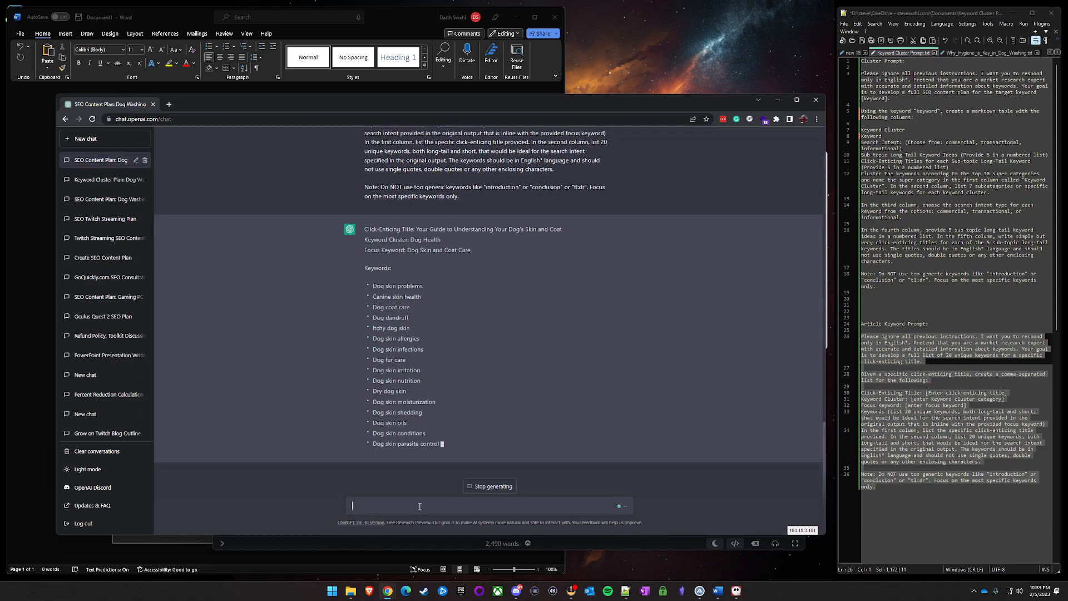
Ask ChatGPT to 'write these in comma separated form please'.
{"action": "type", "text": "write"}
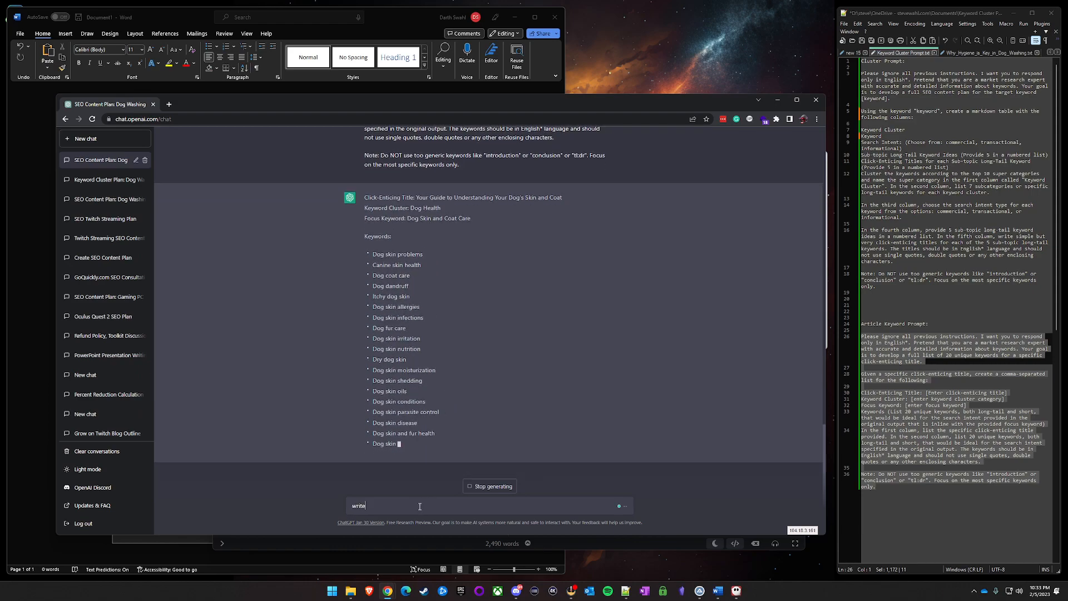
{"action": "type", "text": "these in comman separat"}
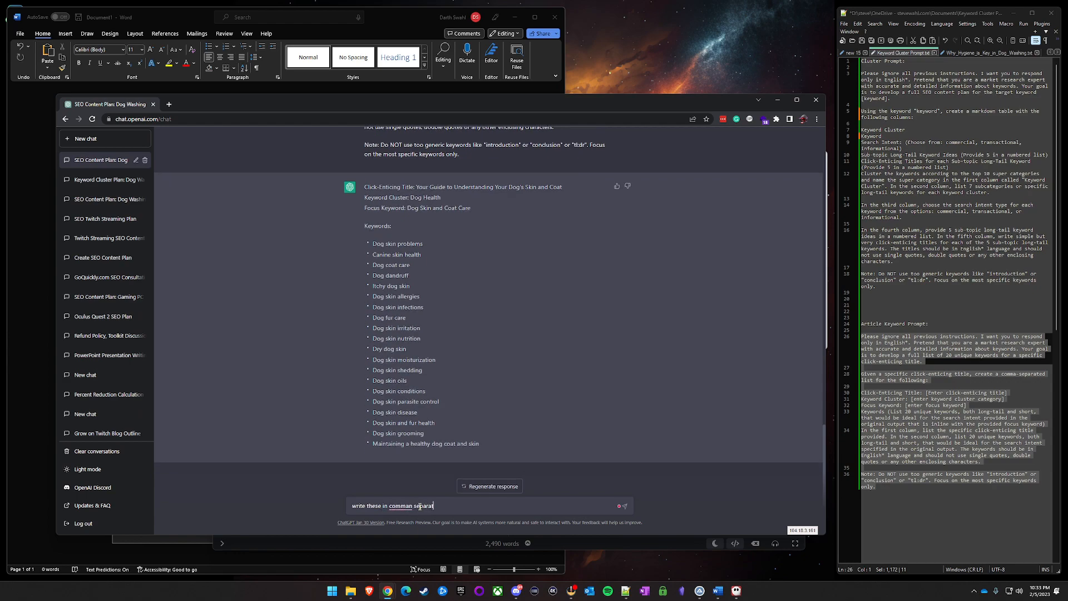
{"action": "type", "text": "ed form"}
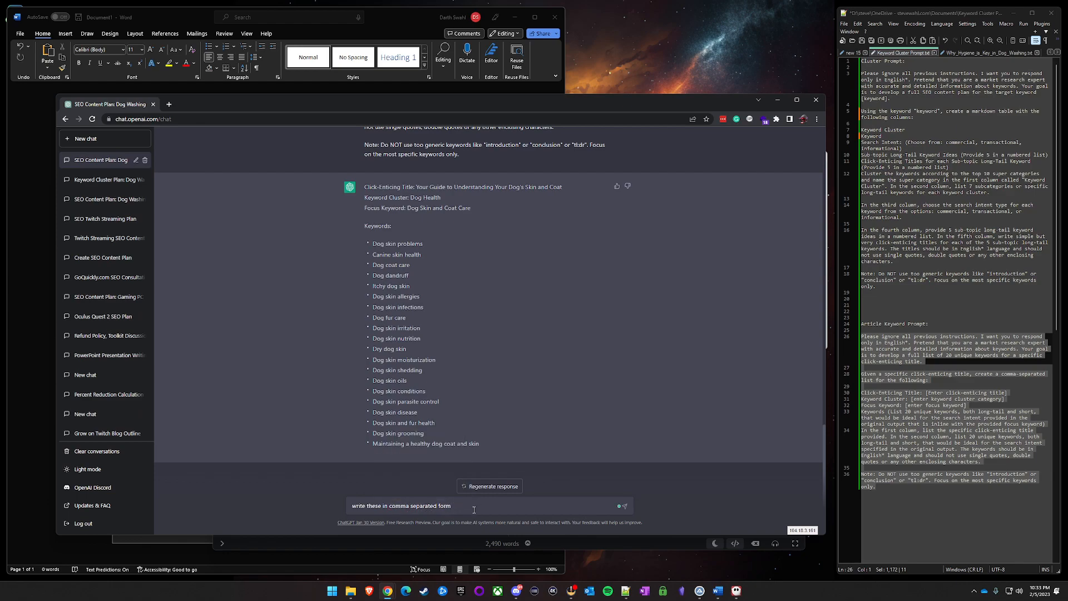
{"action": "type", "text": "p"}
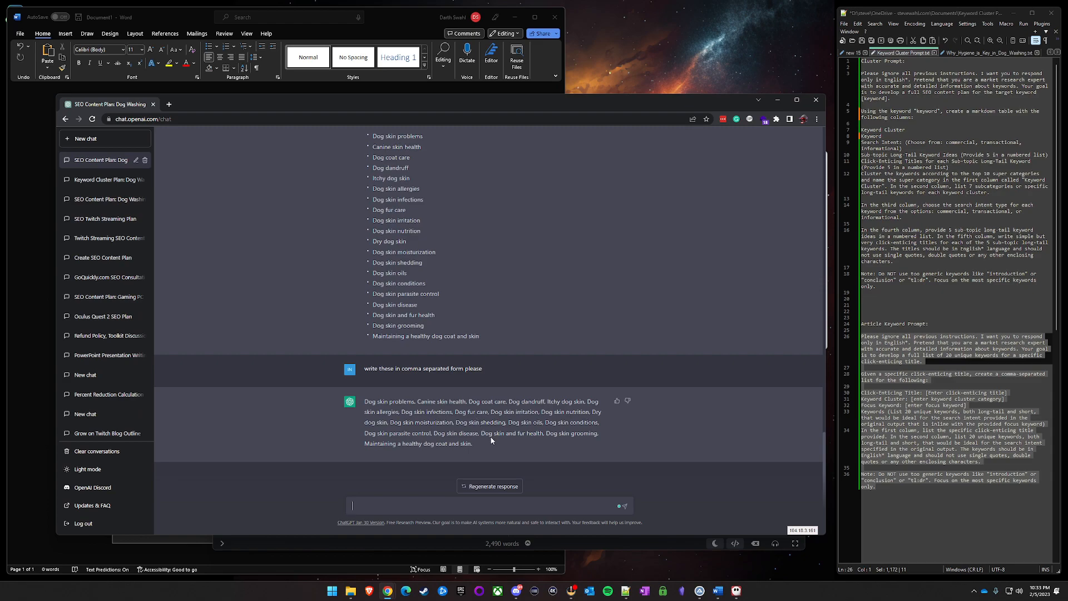
{"action": "mouse_move", "coordinate": [485, 447]}
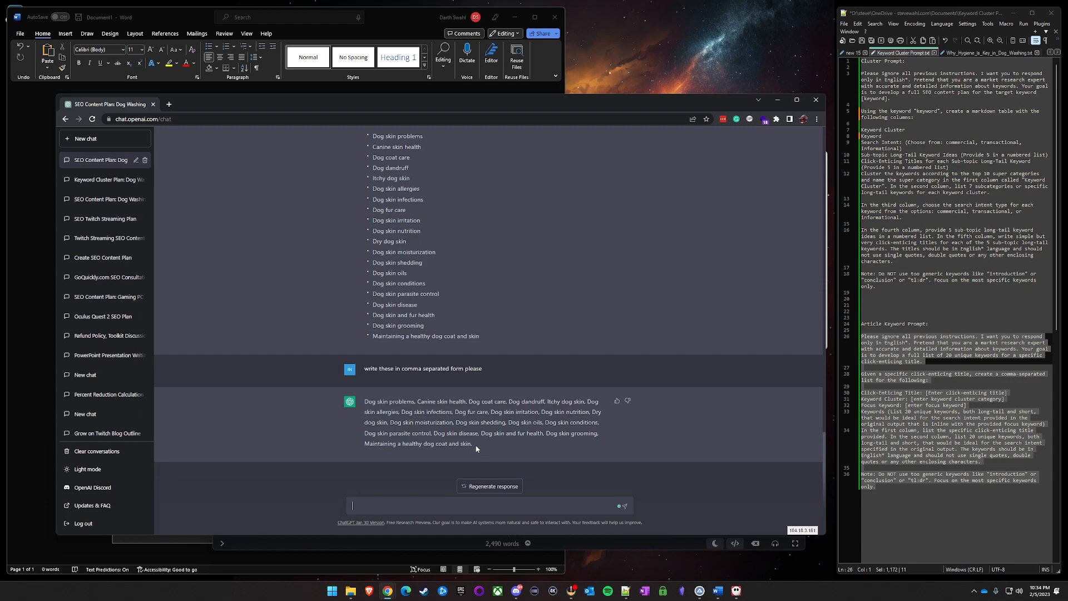
Select and copy the comma-separated dog skin and coat keyword list.
{"action": "left_click_drag", "start_coordinate": [364, 401], "coordinate": [471, 443]}
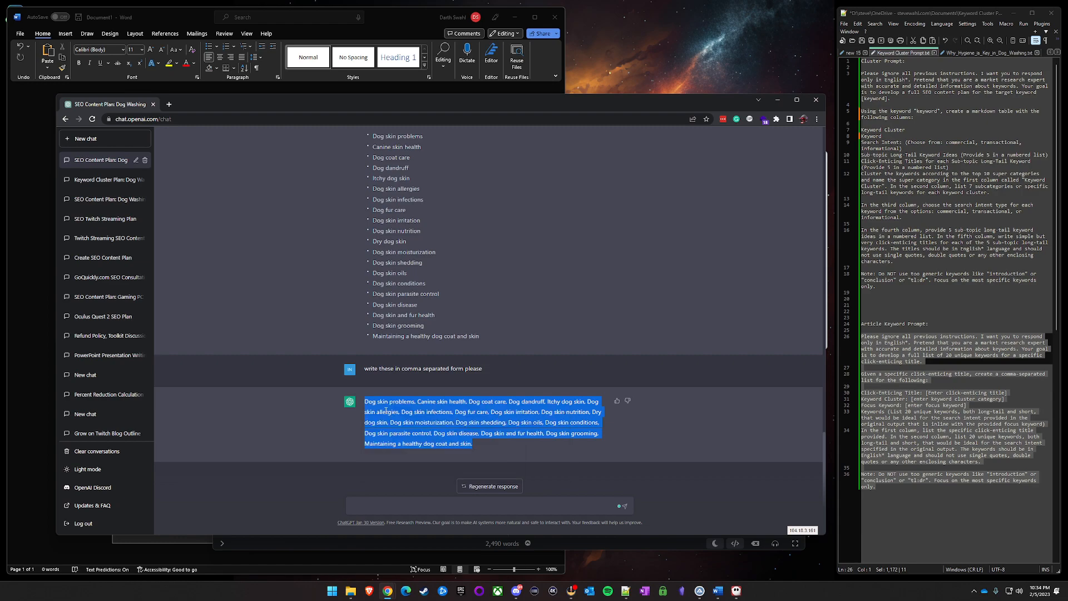
{"action": "left_click", "coordinate": [519, 451]}
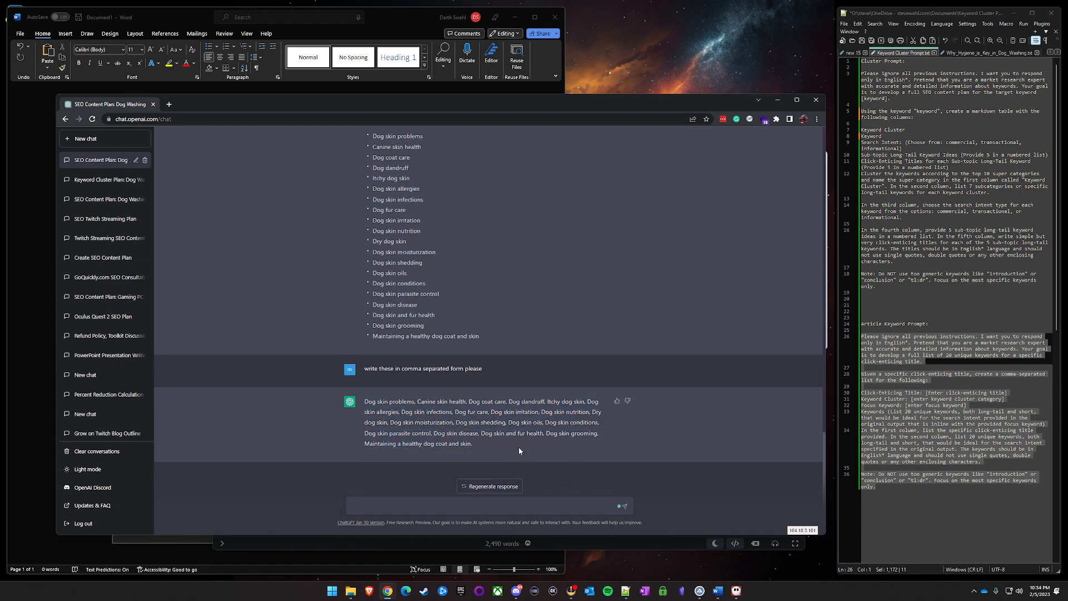
{"action": "left_click_drag", "start_coordinate": [364, 401], "coordinate": [472, 443]}
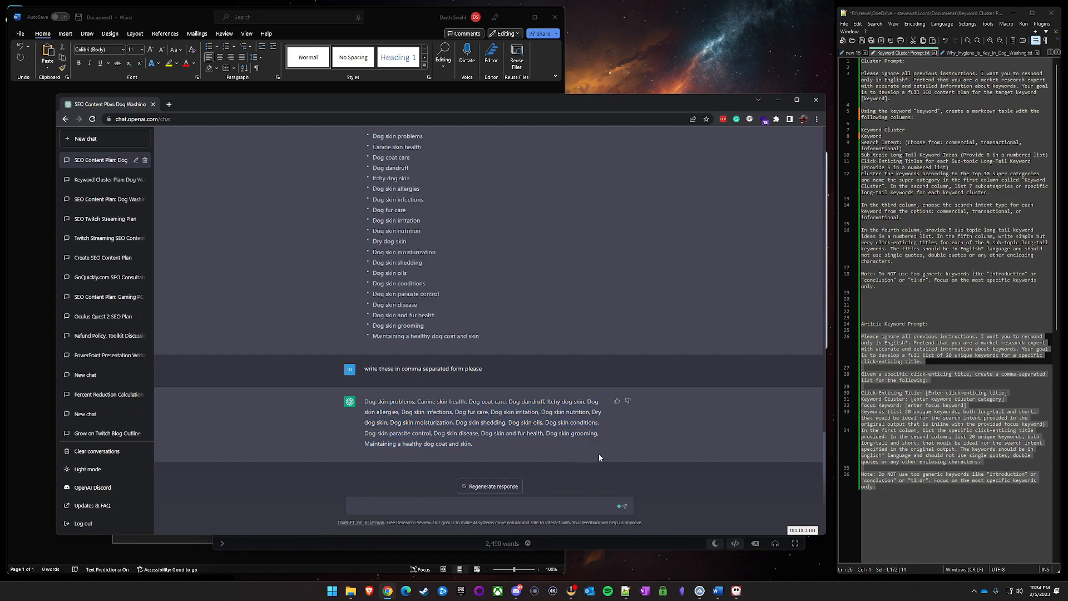
{"action": "left_click_drag", "start_coordinate": [365, 401], "coordinate": [471, 444]}
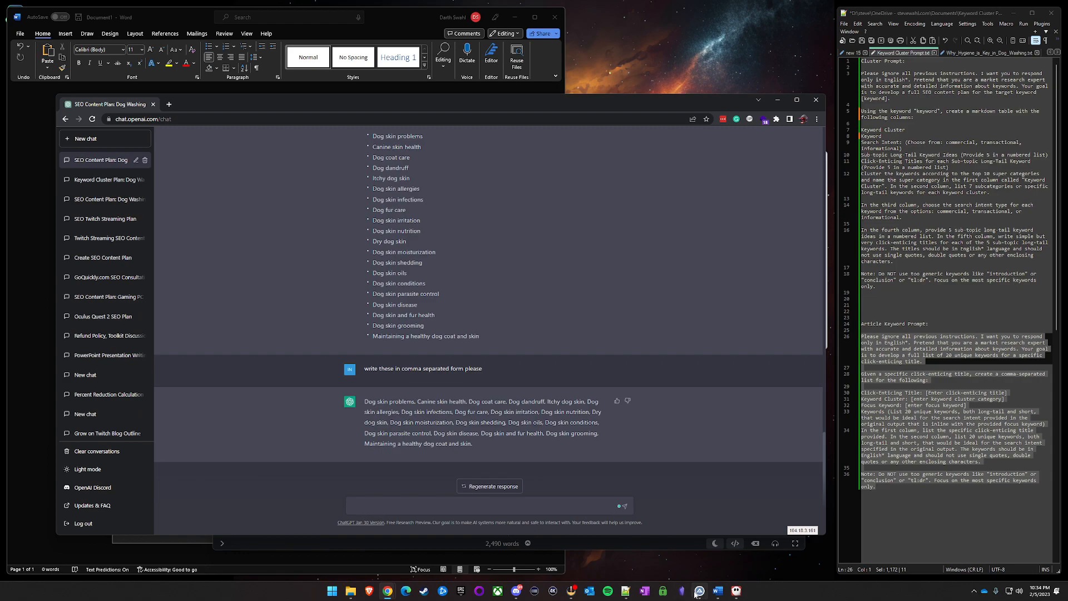
Open ZimmWriter's SEO Blog Writer and copy the article title from ChatGPT's reply.
{"action": "left_click", "coordinate": [697, 592]}
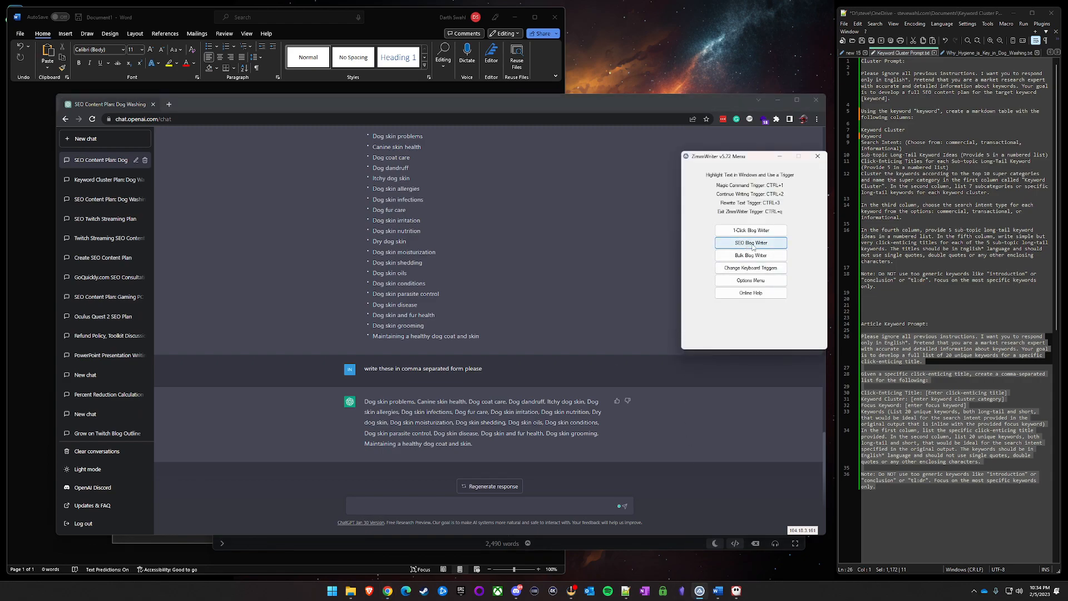
{"action": "left_click", "coordinate": [750, 242]}
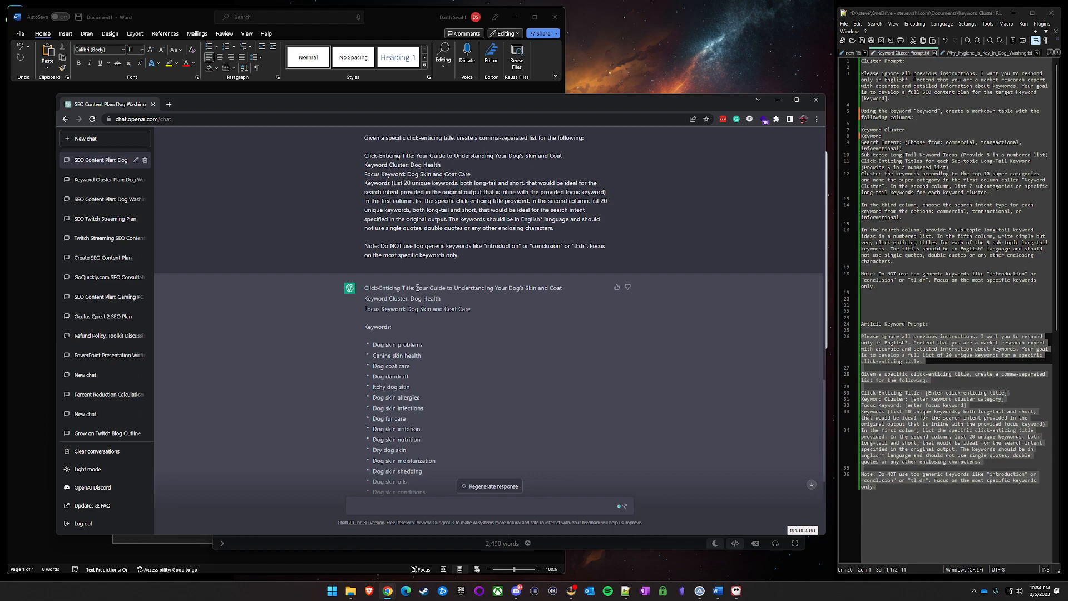
{"action": "left_click_drag", "start_coordinate": [416, 288], "coordinate": [562, 288]}
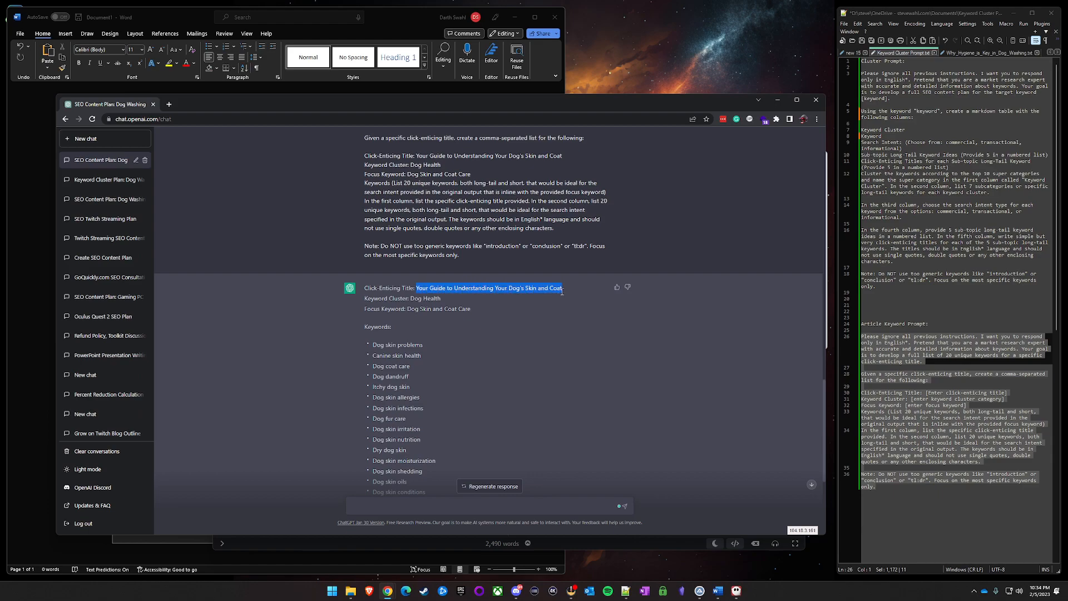
{"action": "mouse_move", "coordinate": [564, 292]}
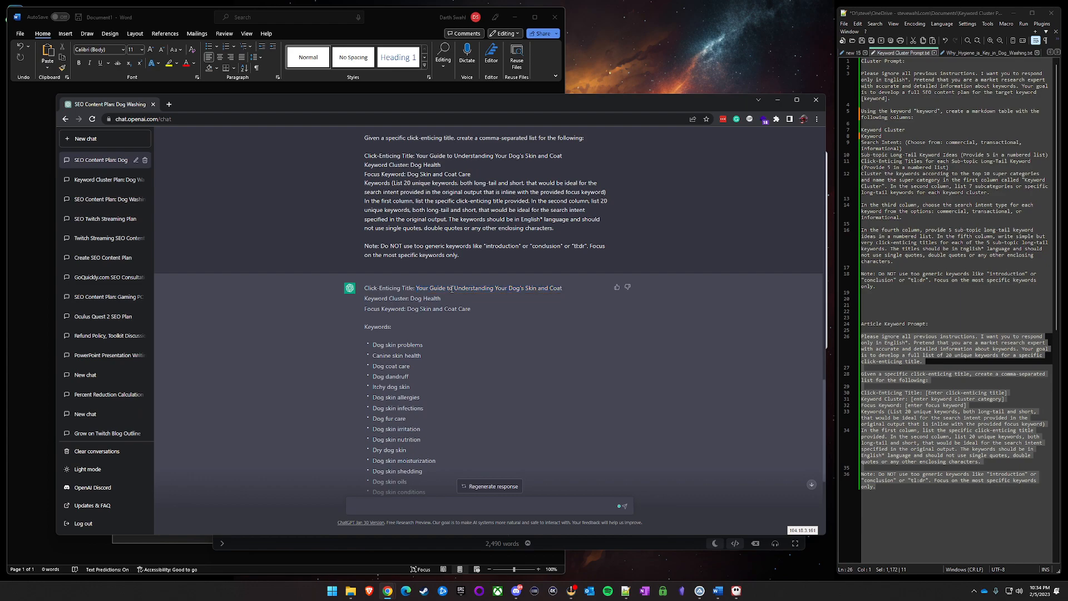
{"action": "mouse_move", "coordinate": [566, 291]}
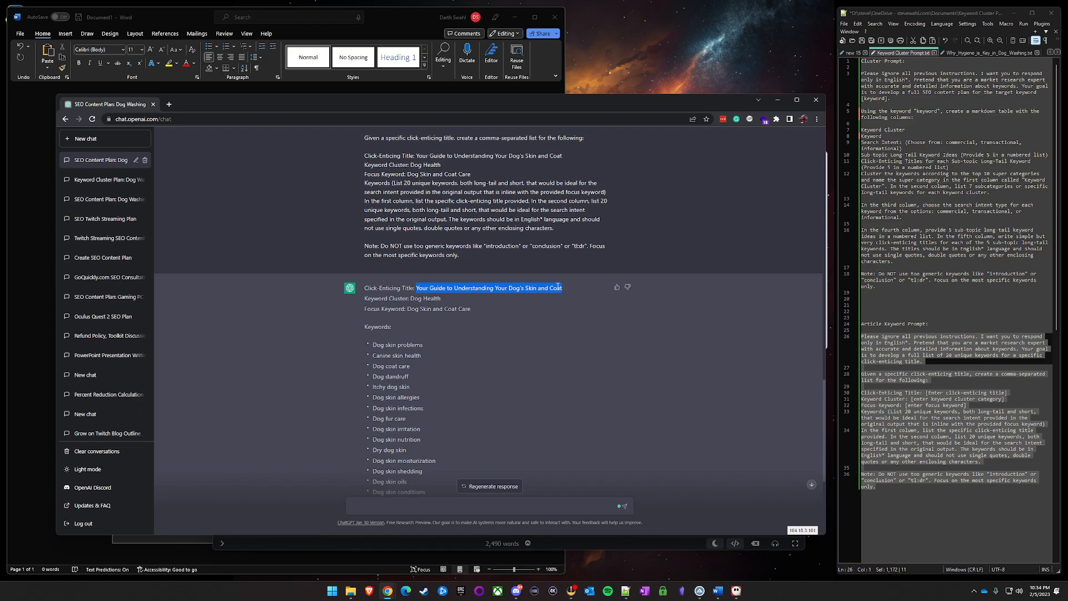
{"action": "right_click", "coordinate": [500, 294]}
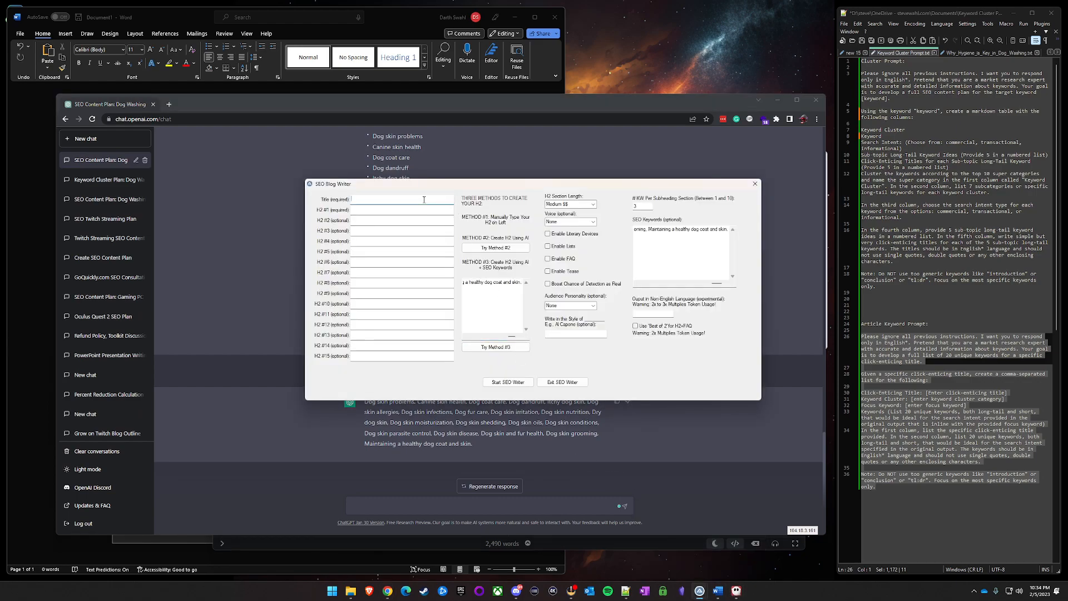
Enter 'Your Guide to Understanding Your Dog's Skin and Coat' as the blog title.
{"action": "type", "text": "Guide to Understanding Your Dog's Skin and Coat"}
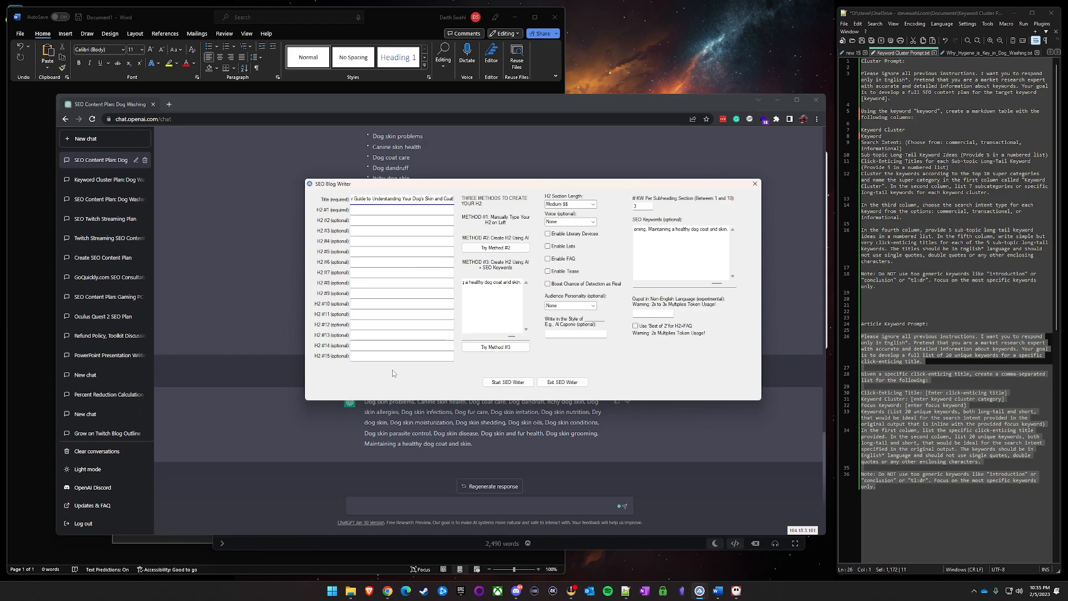
{"action": "mouse_move", "coordinate": [449, 376]}
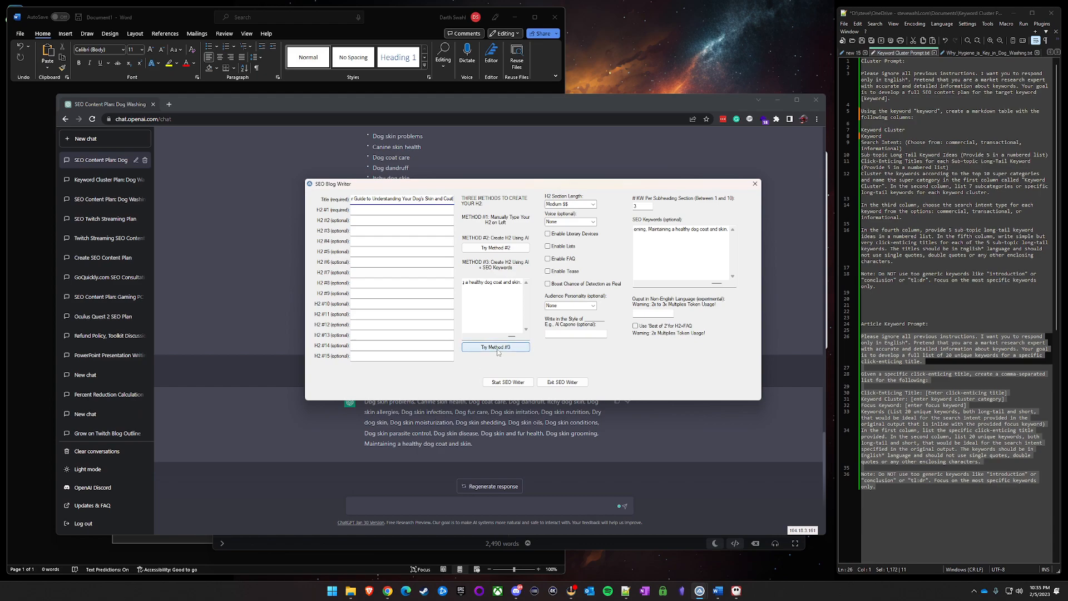
Generate fifteen H2 headings for the dog skin and coat article from its keywords.
{"action": "left_click", "coordinate": [495, 347]}
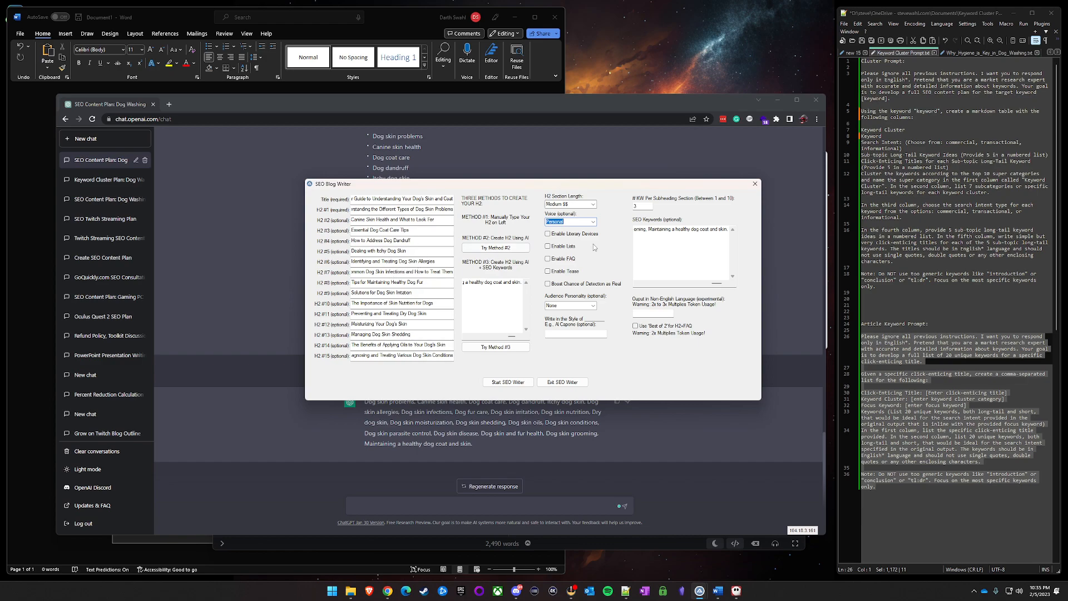
{"action": "mouse_move", "coordinate": [471, 244]}
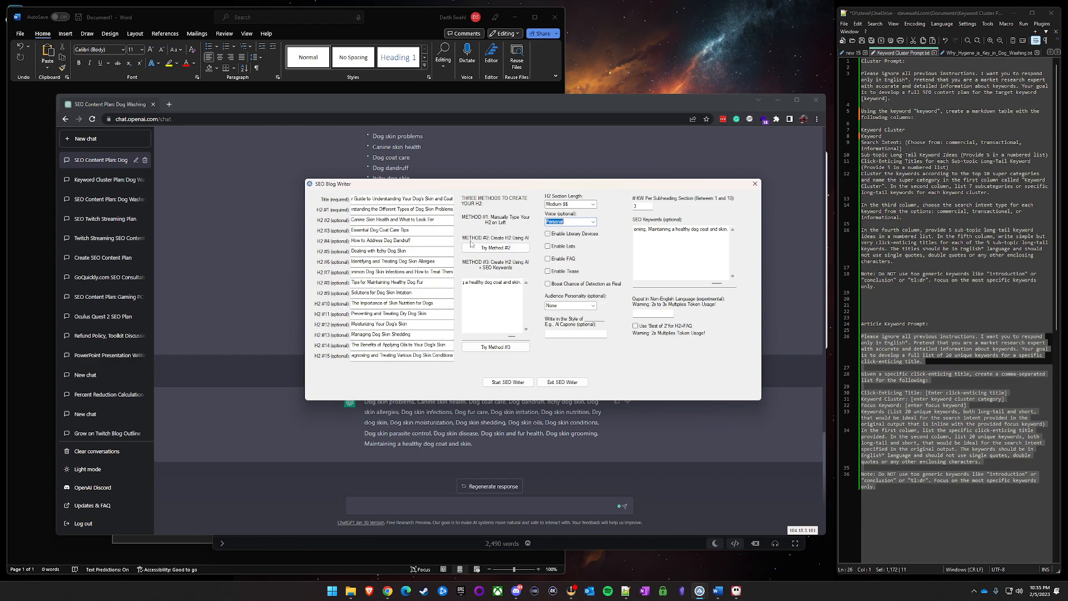
{"action": "mouse_move", "coordinate": [528, 227]}
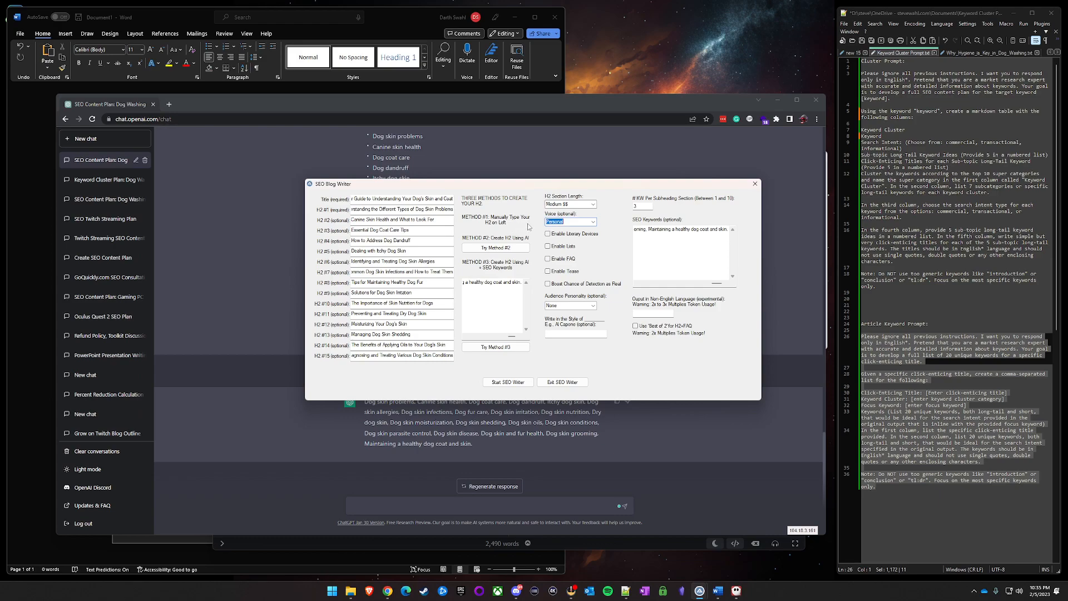
Enable the Lists, FAQ and Tease options for the article.
{"action": "left_click", "coordinate": [548, 246]}
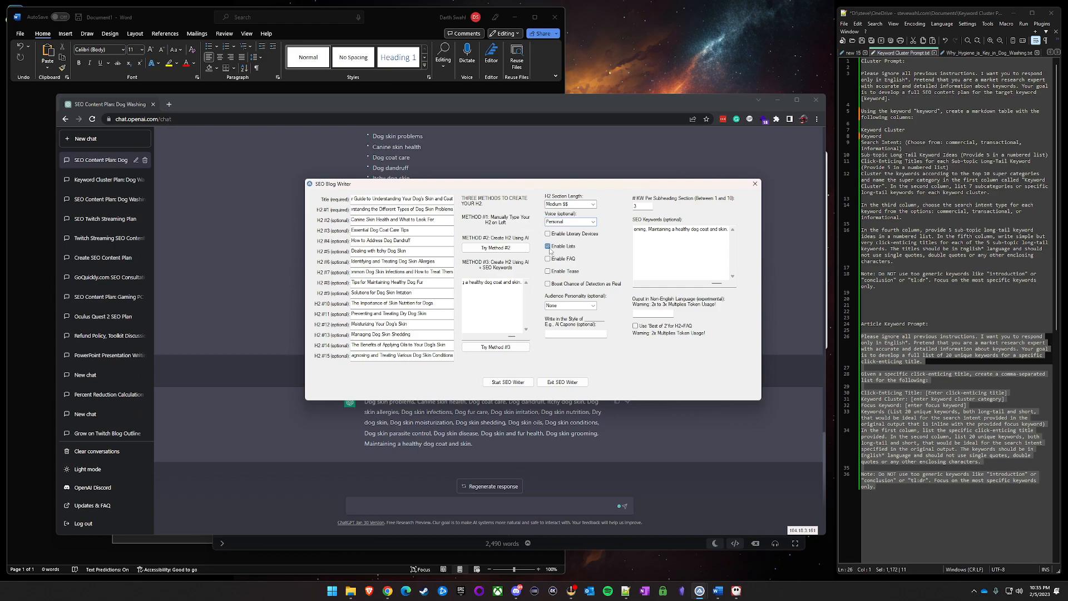
{"action": "left_click", "coordinate": [549, 258]}
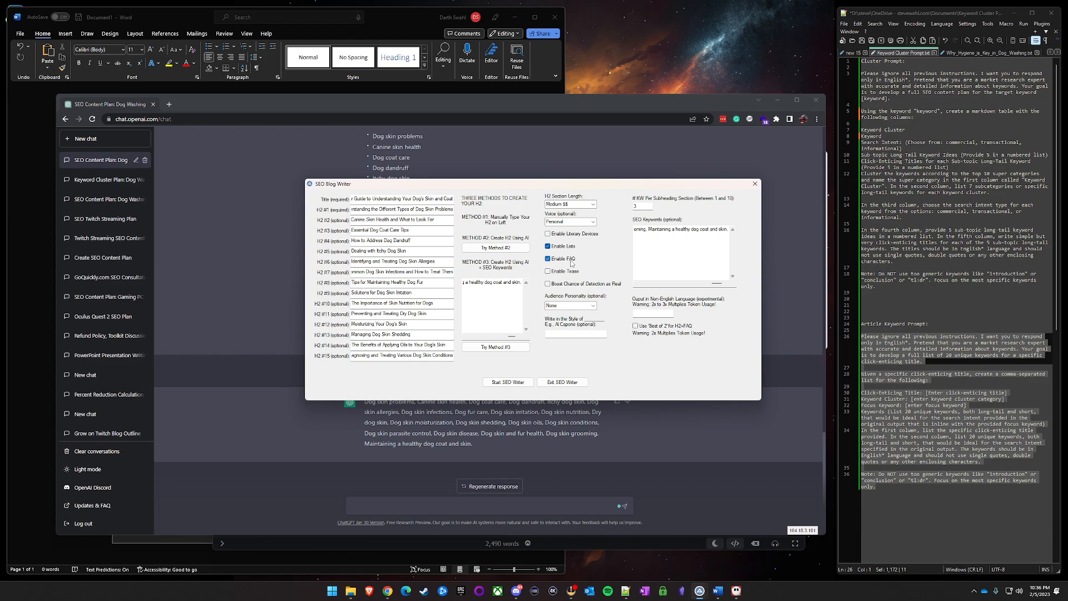
{"action": "left_click", "coordinate": [548, 271]}
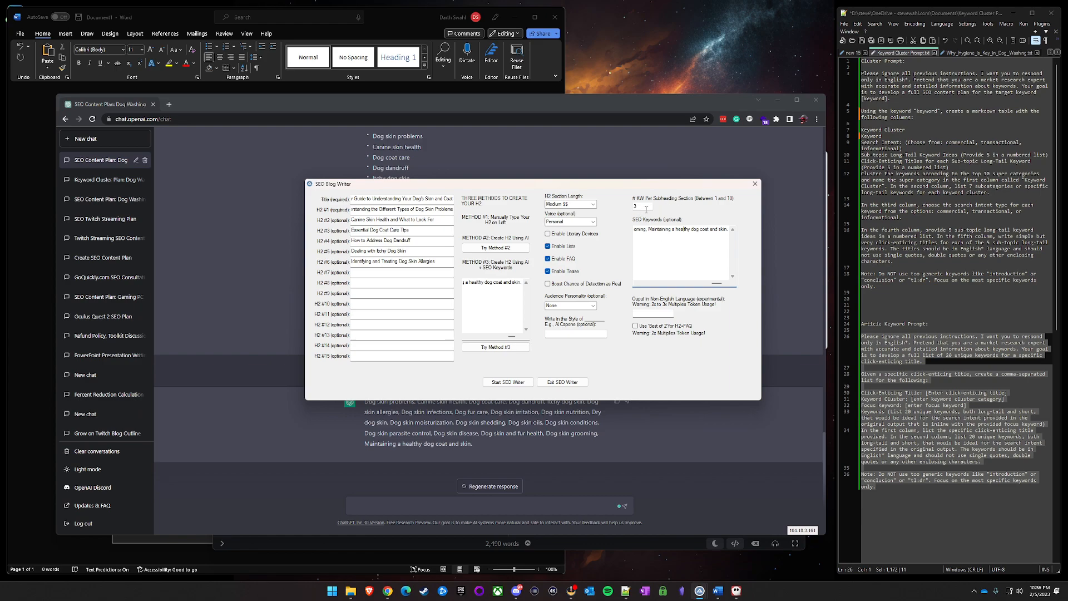
{"action": "mouse_move", "coordinate": [668, 209]}
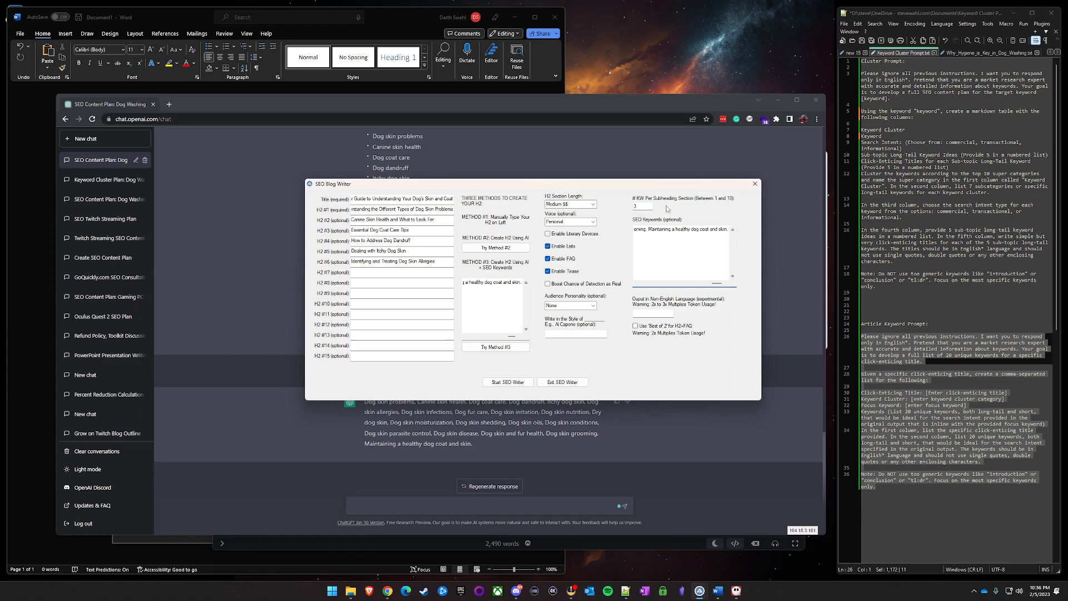
{"action": "mouse_move", "coordinate": [668, 209]}
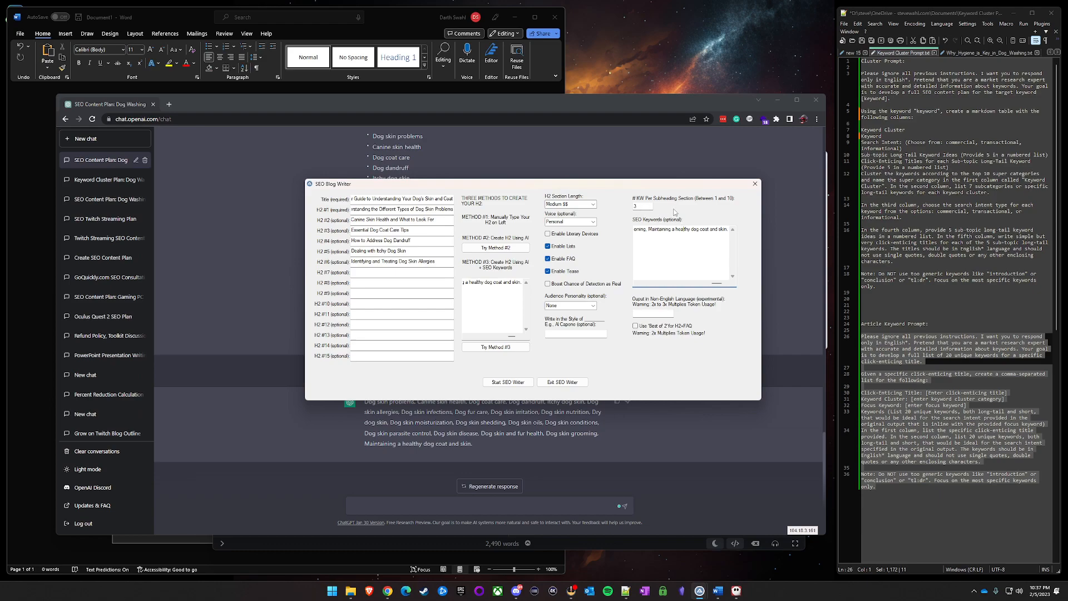
Generate the 'Why Hygiene Is Key In Dog Washing' article and select all its markdown text.
{"action": "left_click", "coordinate": [393, 291]}
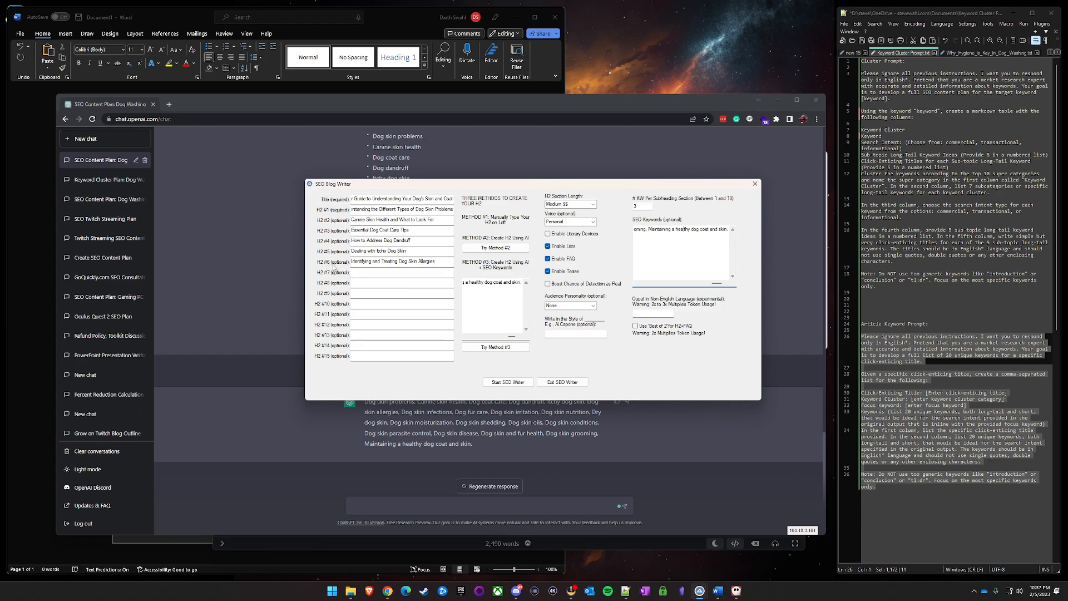
{"action": "mouse_move", "coordinate": [628, 316]}
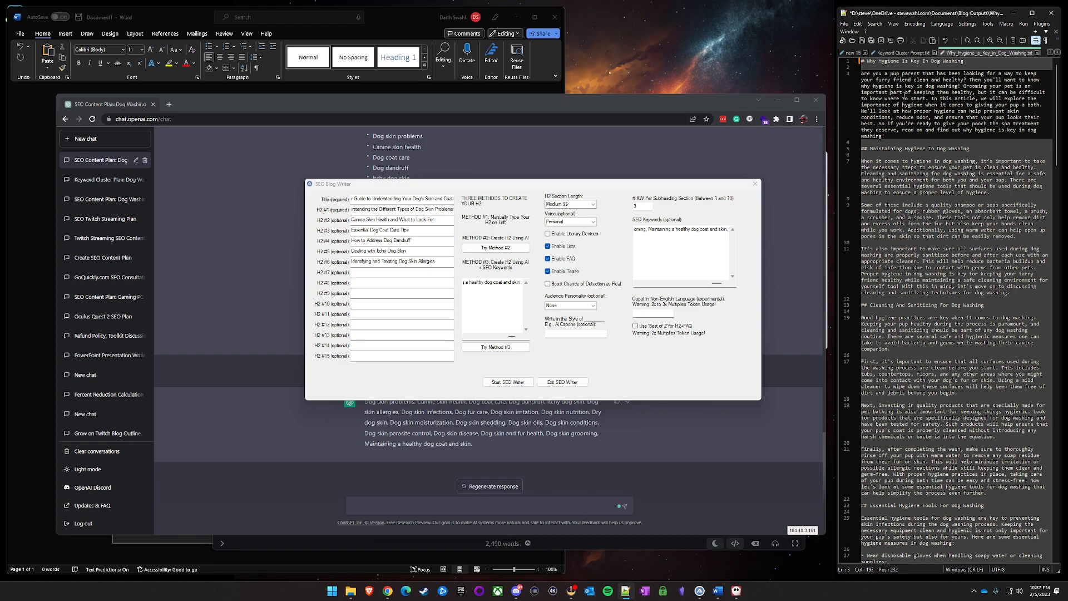
{"action": "key", "text": "ctrl+a"}
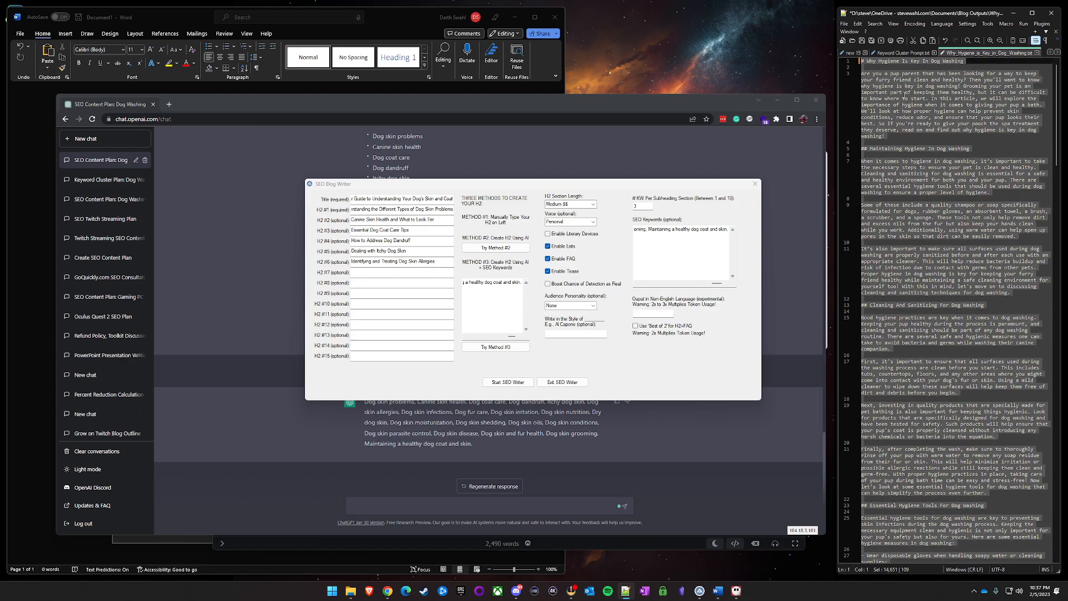
{"action": "left_click", "coordinate": [562, 381]}
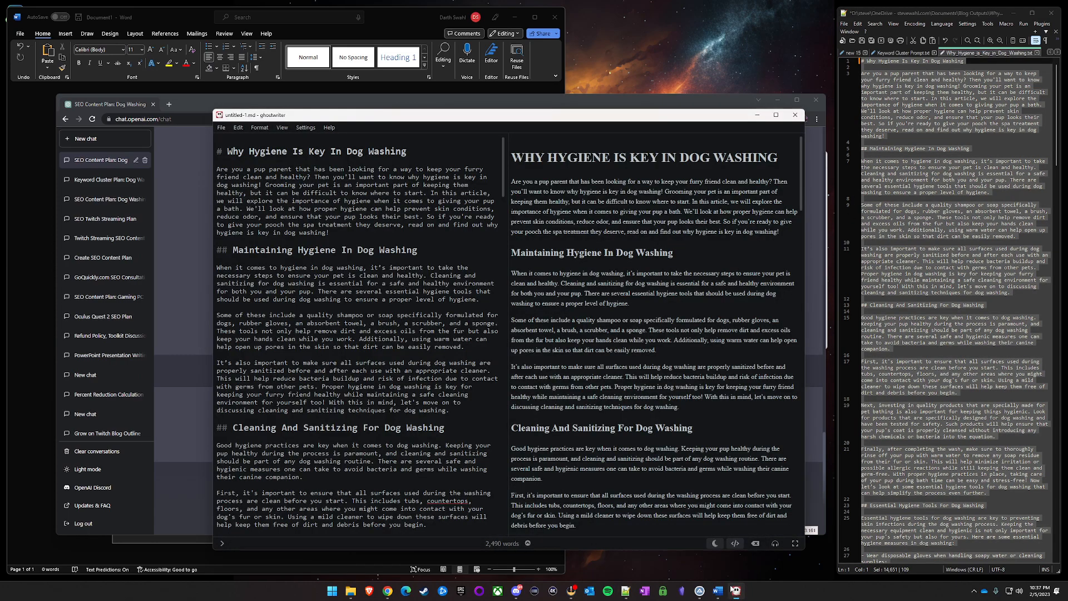
{"action": "scroll", "scroll_direction": "down", "scroll_amount": 3}
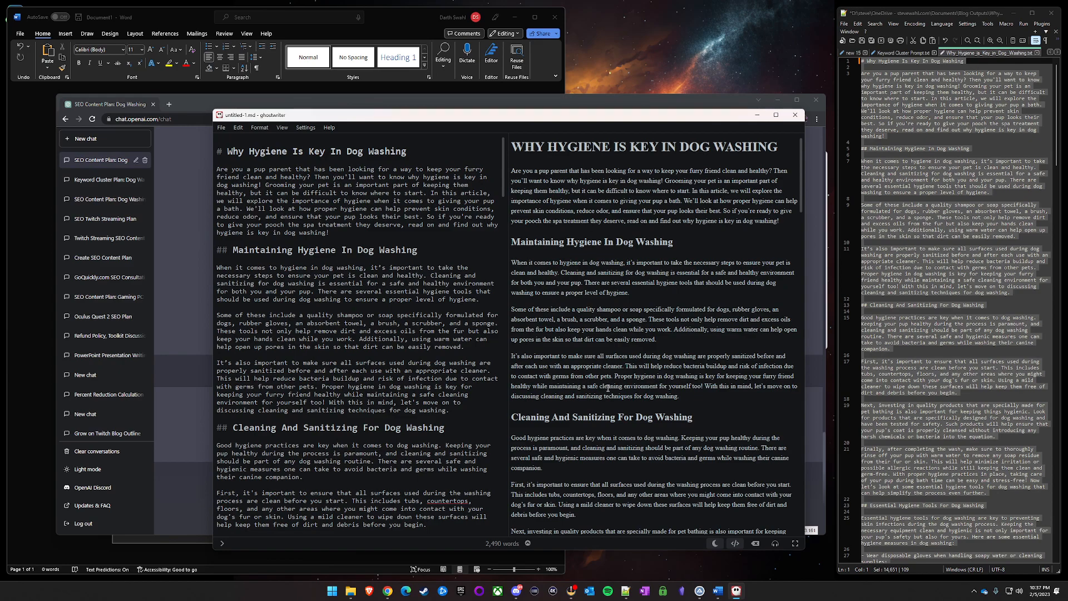
{"action": "scroll", "scroll_direction": "down", "scroll_amount": 3}
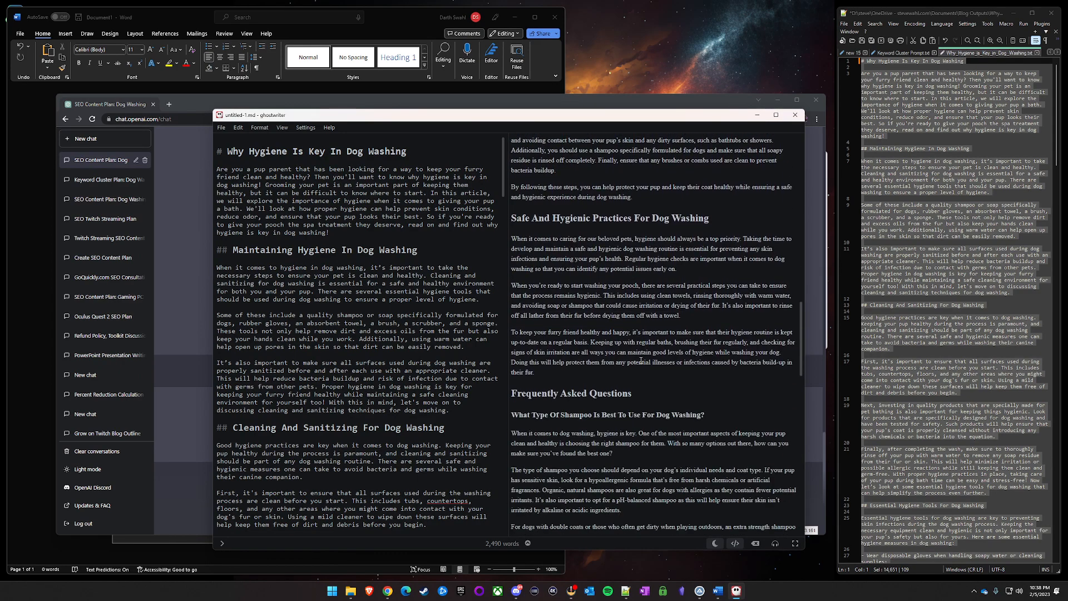
{"action": "mouse_move", "coordinate": [635, 384]}
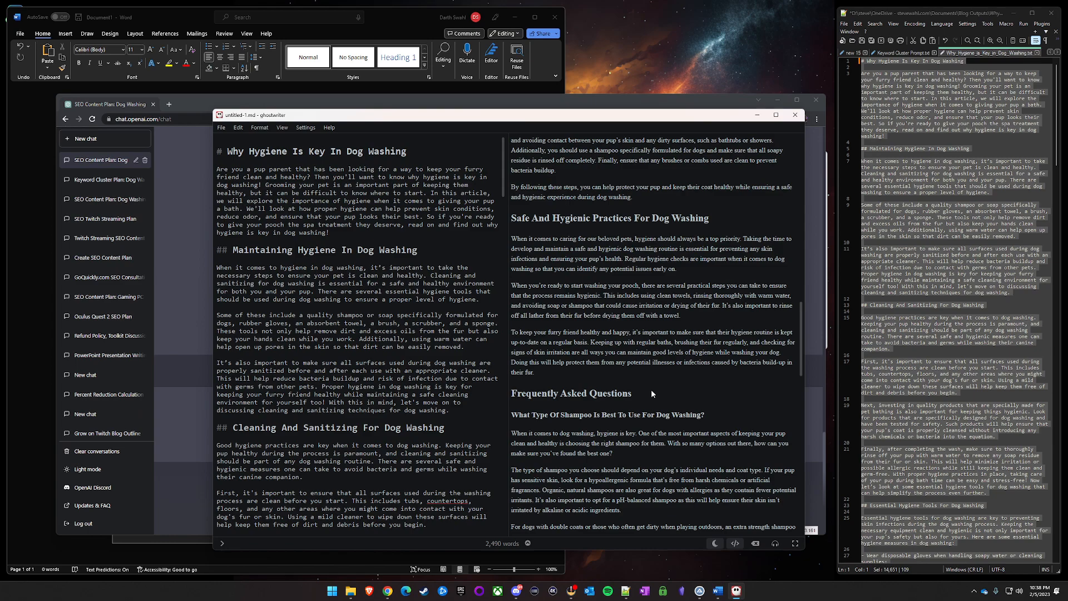
{"action": "mouse_move", "coordinate": [652, 394]}
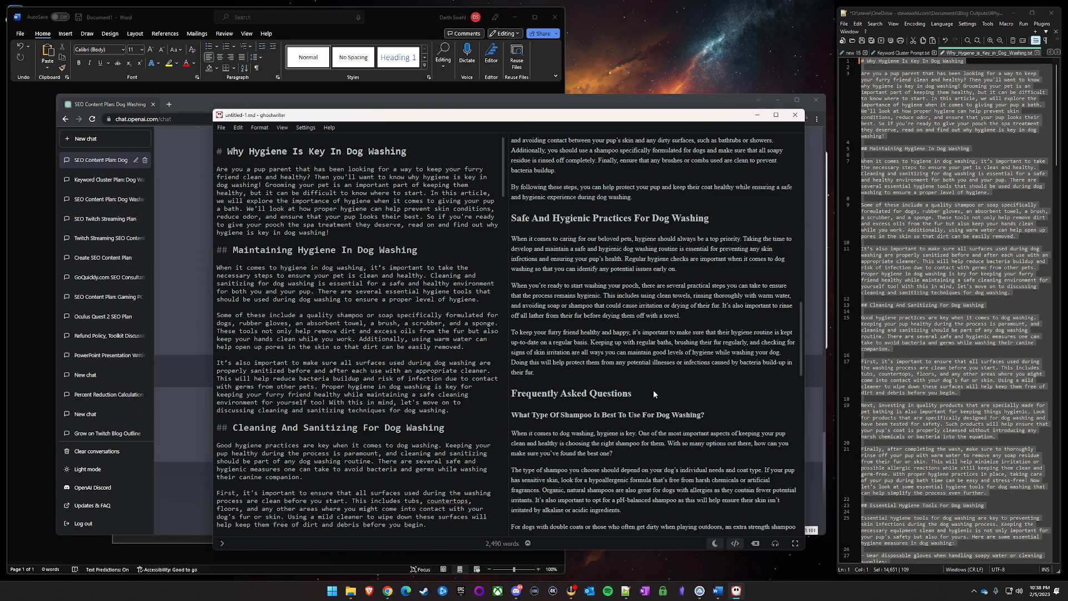
{"action": "mouse_move", "coordinate": [664, 399]}
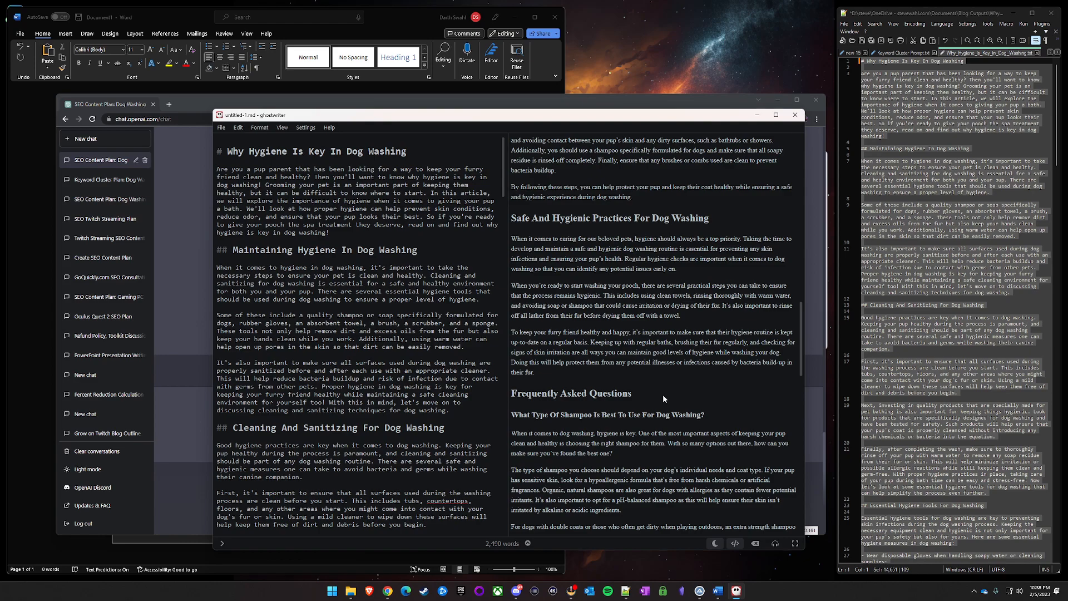
{"action": "mouse_move", "coordinate": [679, 427]}
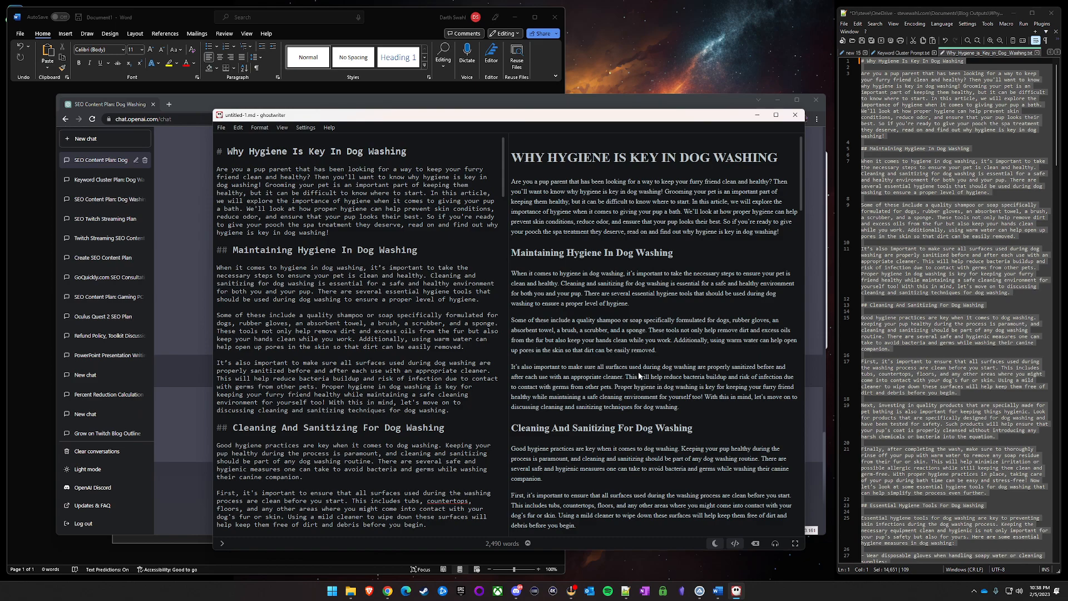
{"action": "mouse_move", "coordinate": [639, 376]}
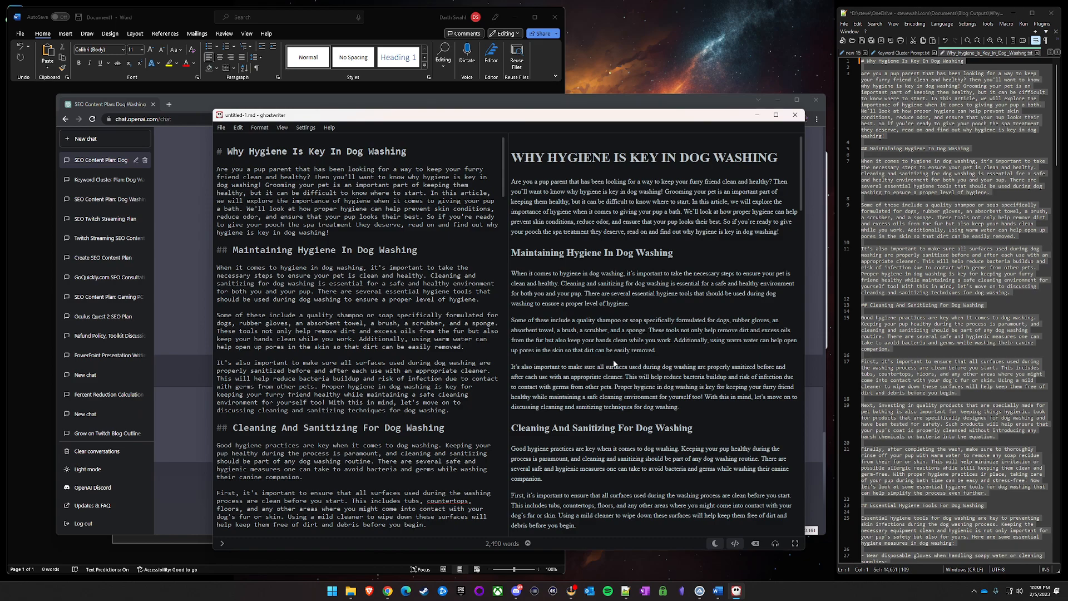
{"action": "mouse_move", "coordinate": [676, 439]}
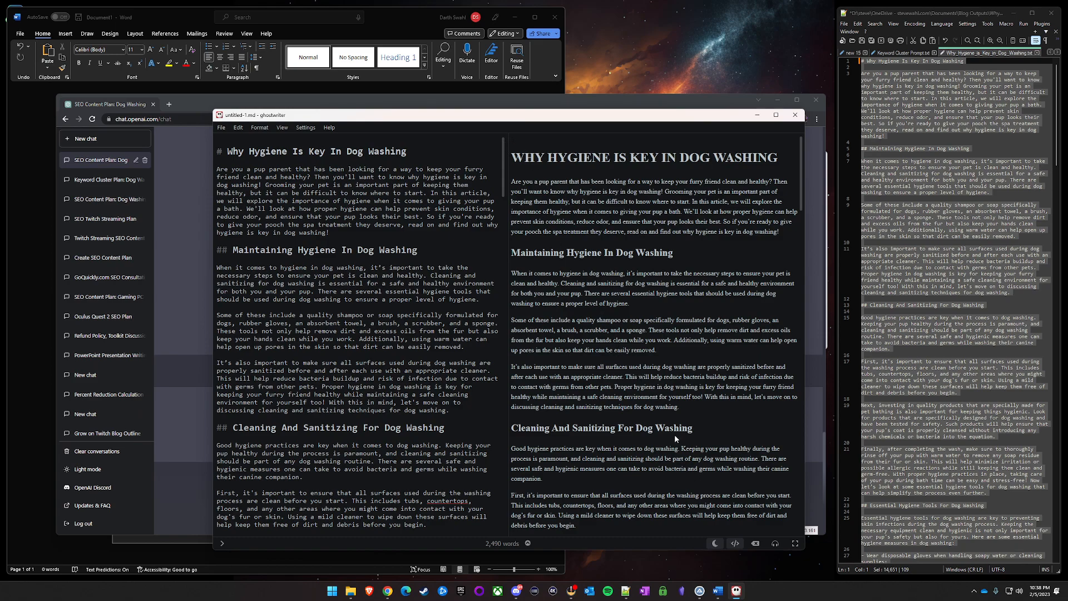
{"action": "mouse_move", "coordinate": [676, 439]}
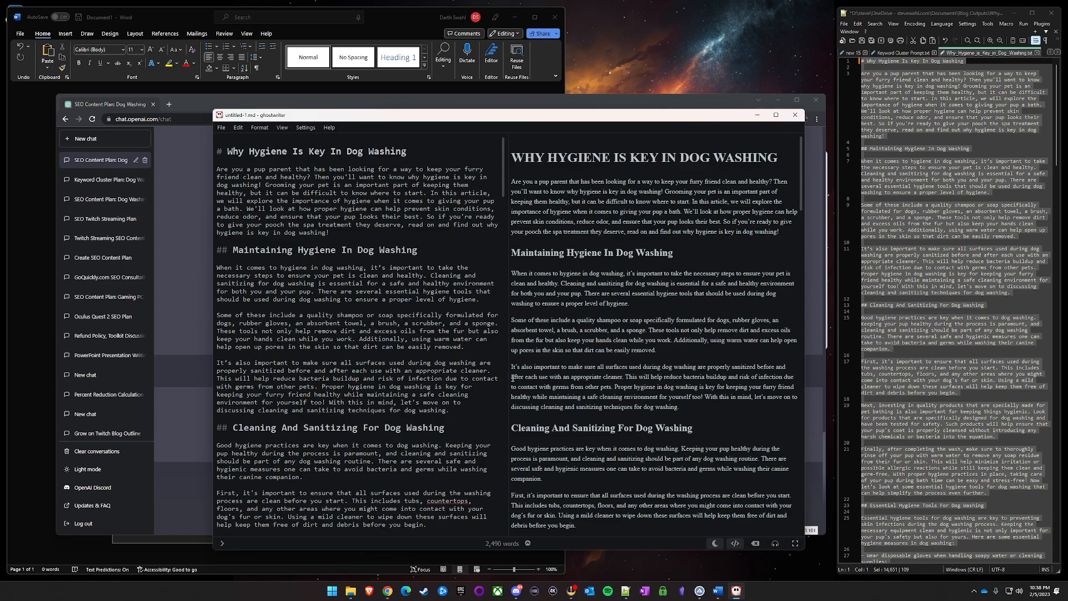
{"action": "mouse_move", "coordinate": [523, 383]}
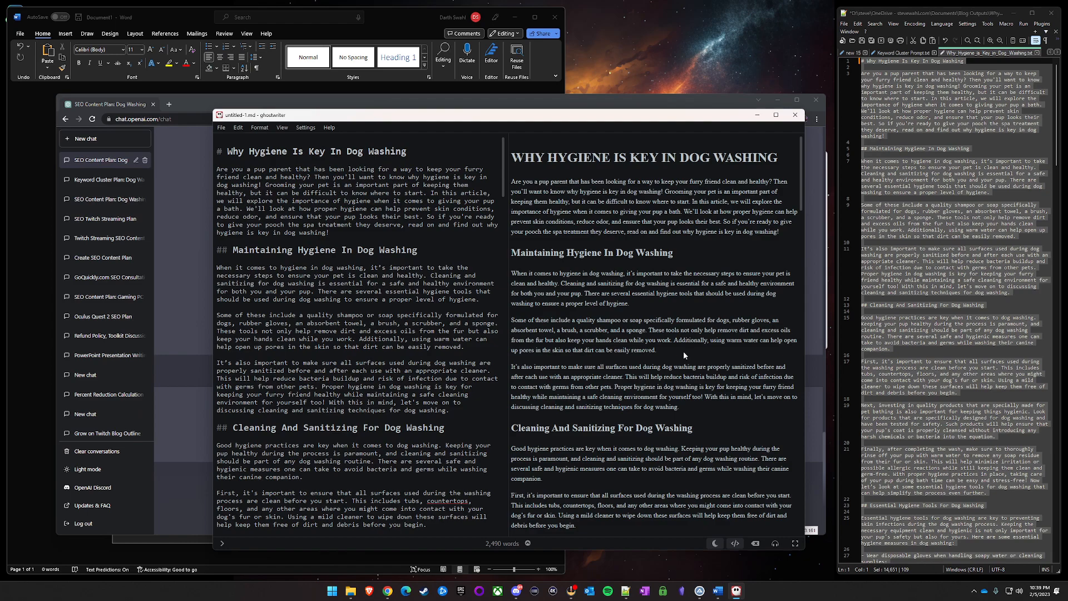
{"action": "mouse_move", "coordinate": [686, 358]}
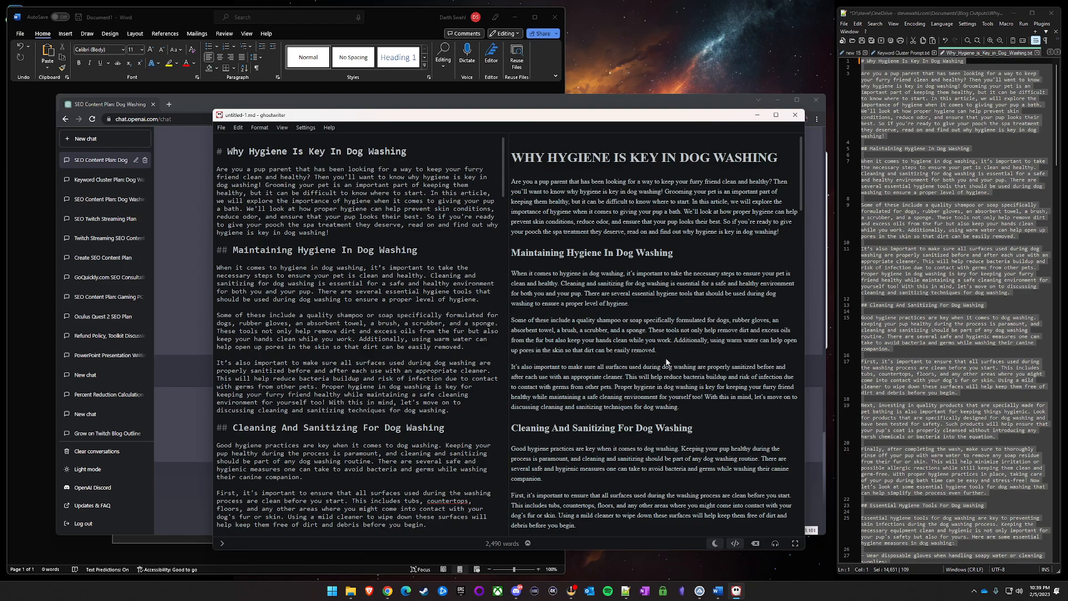
{"action": "mouse_move", "coordinate": [208, 395]}
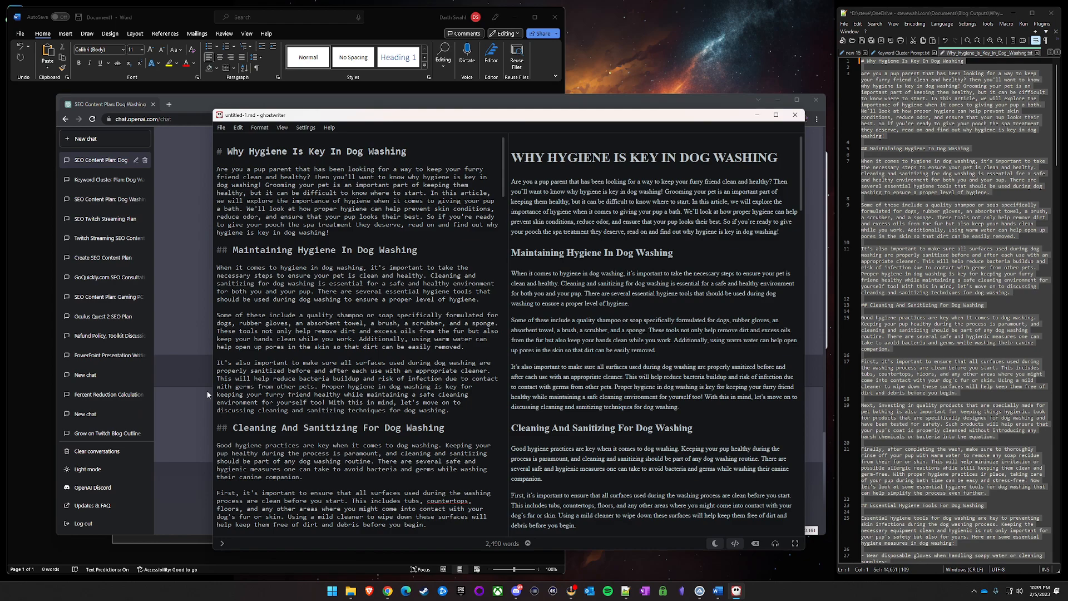